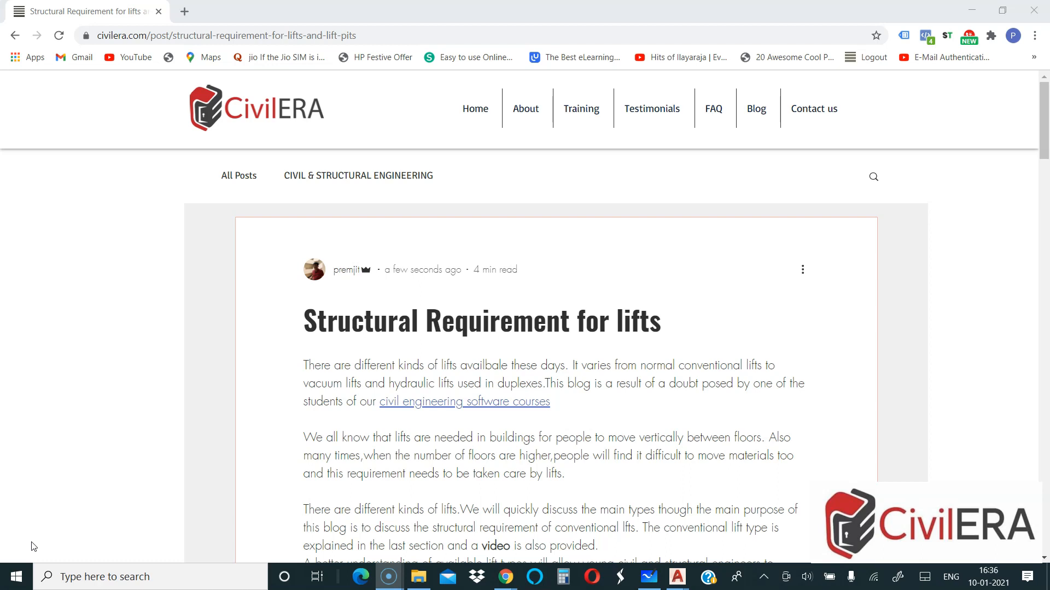
{"action": "mouse_move", "coordinate": [47, 532]}
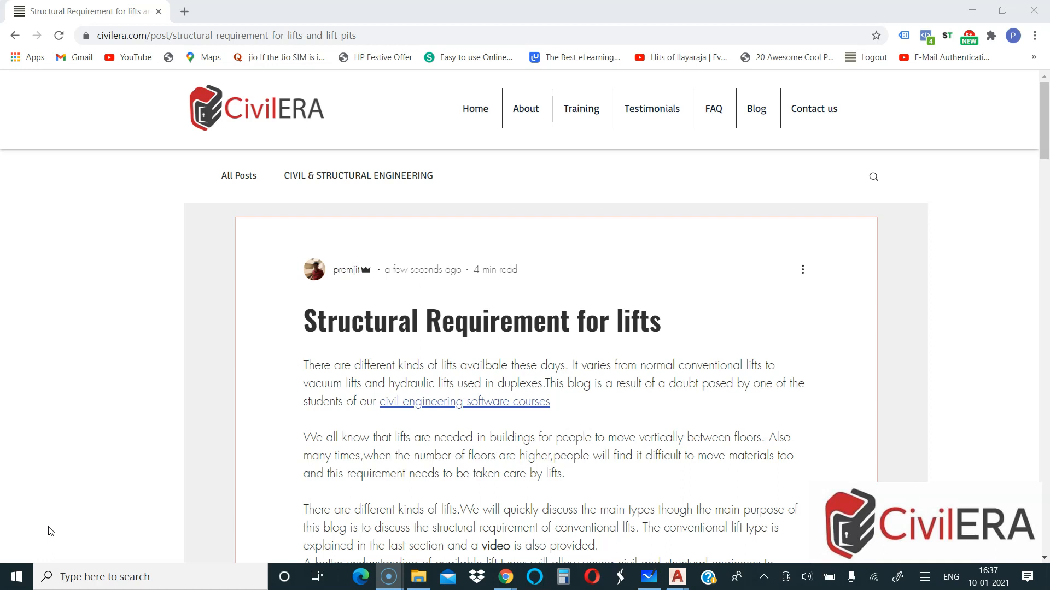
Scroll the CivilERA blog post down to the Hydraulic lifts Going Up / Going Down diagrams.
{"action": "left_click", "coordinate": [82, 461]}
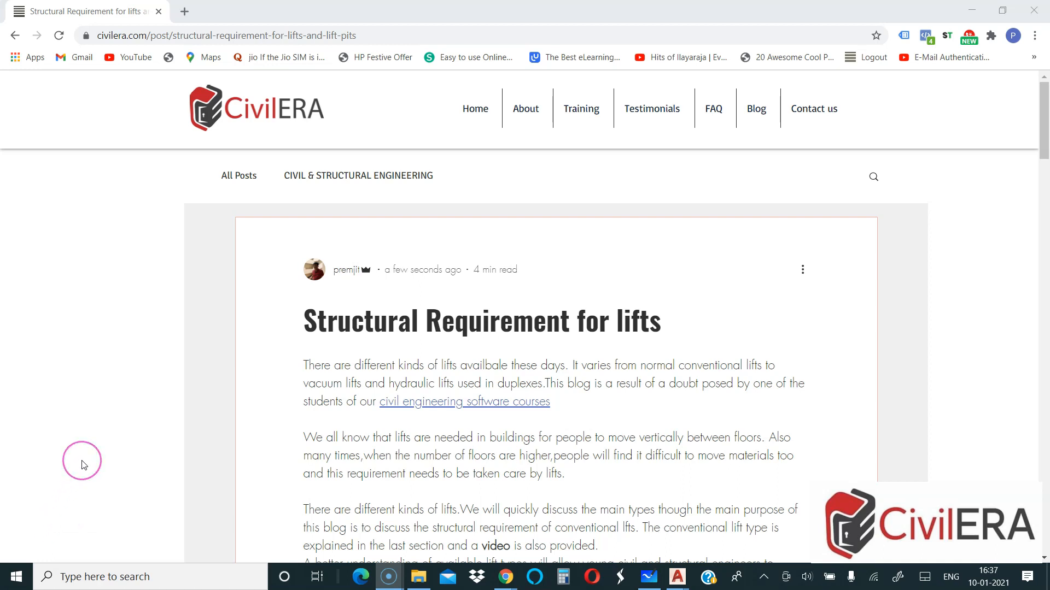
{"action": "mouse_move", "coordinate": [85, 442]}
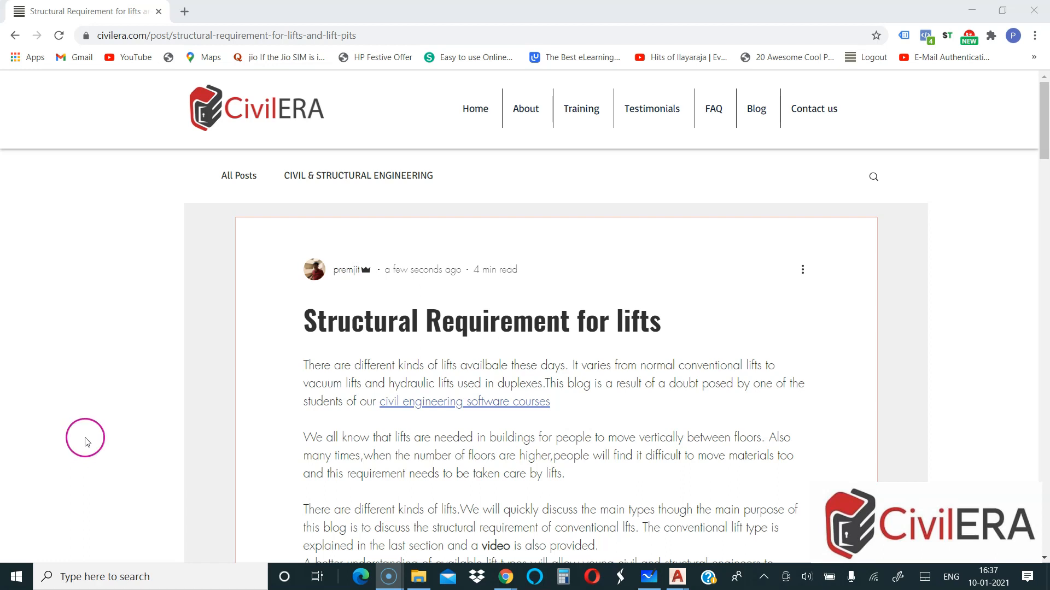
{"action": "scroll", "scroll_direction": "down", "scroll_amount": 3}
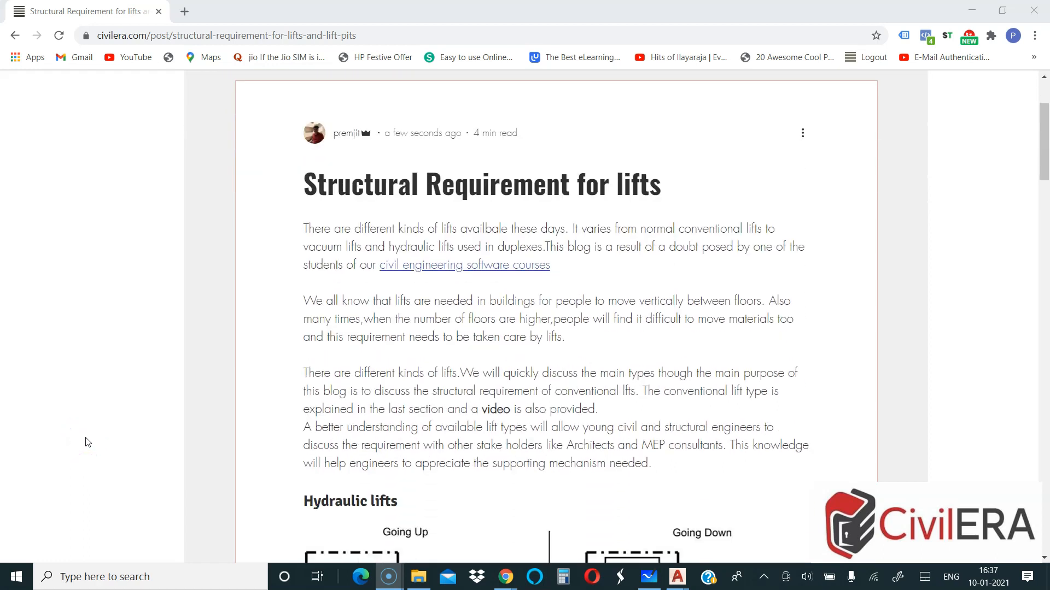
{"action": "scroll", "scroll_direction": "down", "scroll_amount": 3}
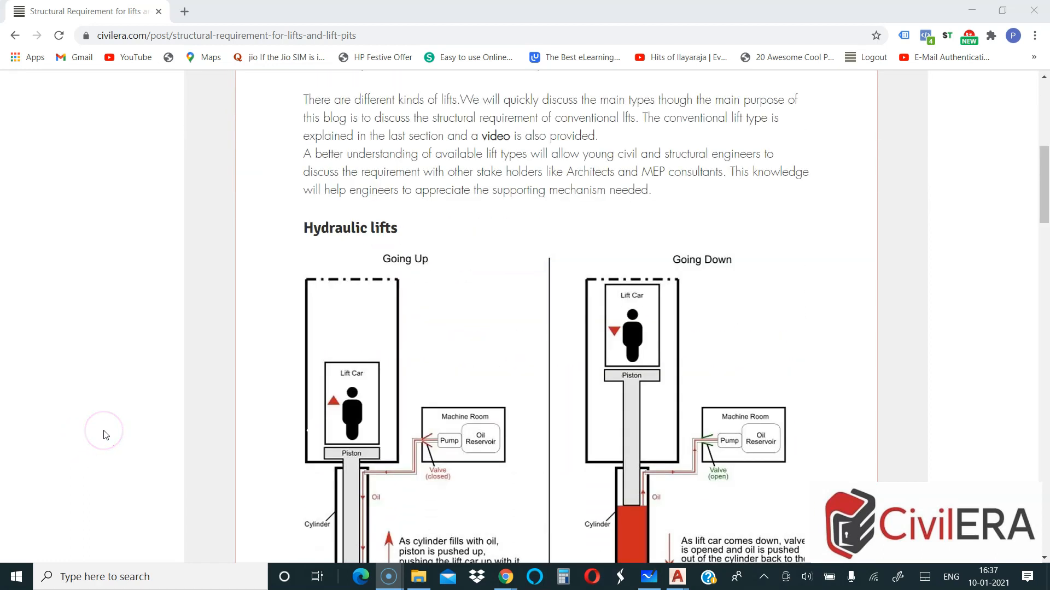
{"action": "scroll", "scroll_direction": "down", "scroll_amount": 3}
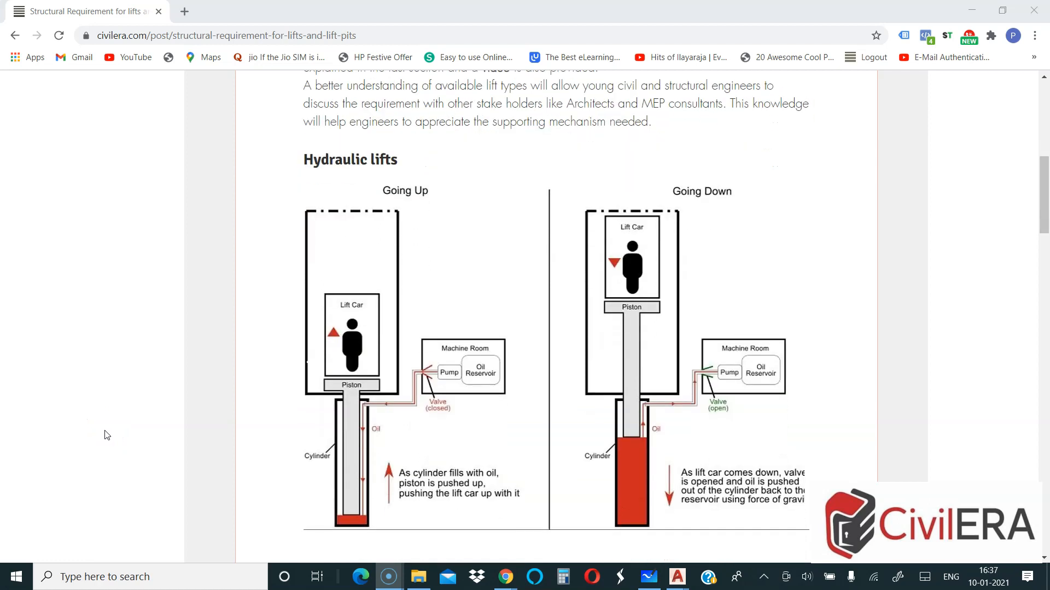
{"action": "left_click", "coordinate": [240, 442]}
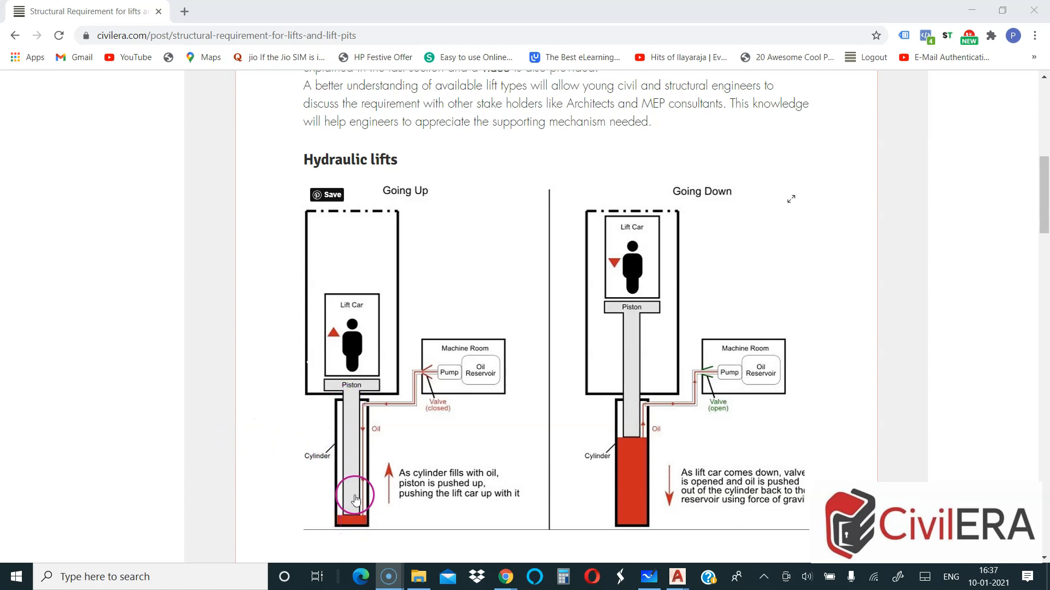
{"action": "mouse_move", "coordinate": [342, 378]}
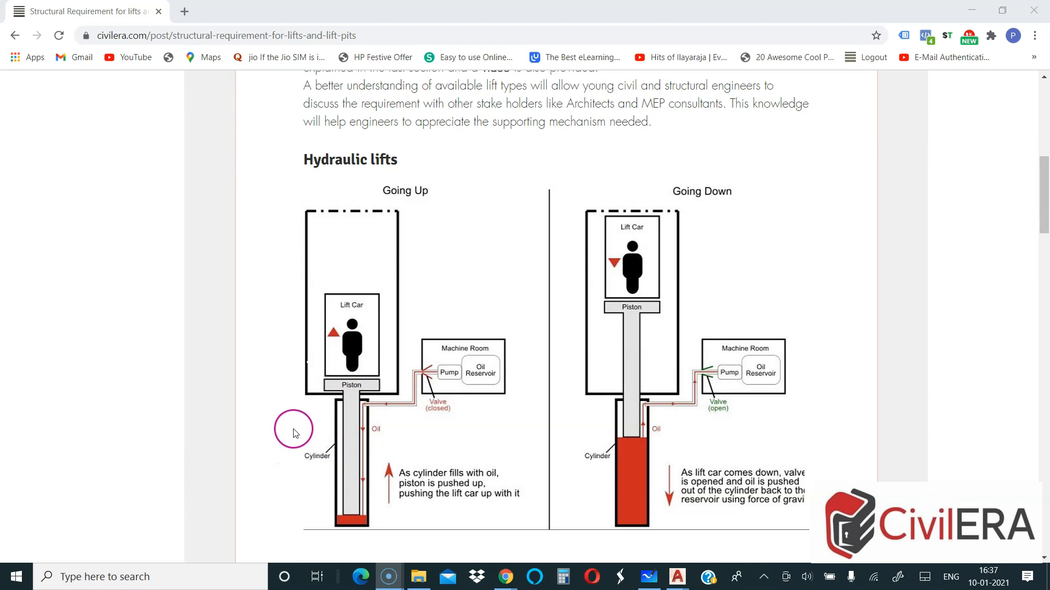
{"action": "scroll", "scroll_direction": "down", "scroll_amount": 3}
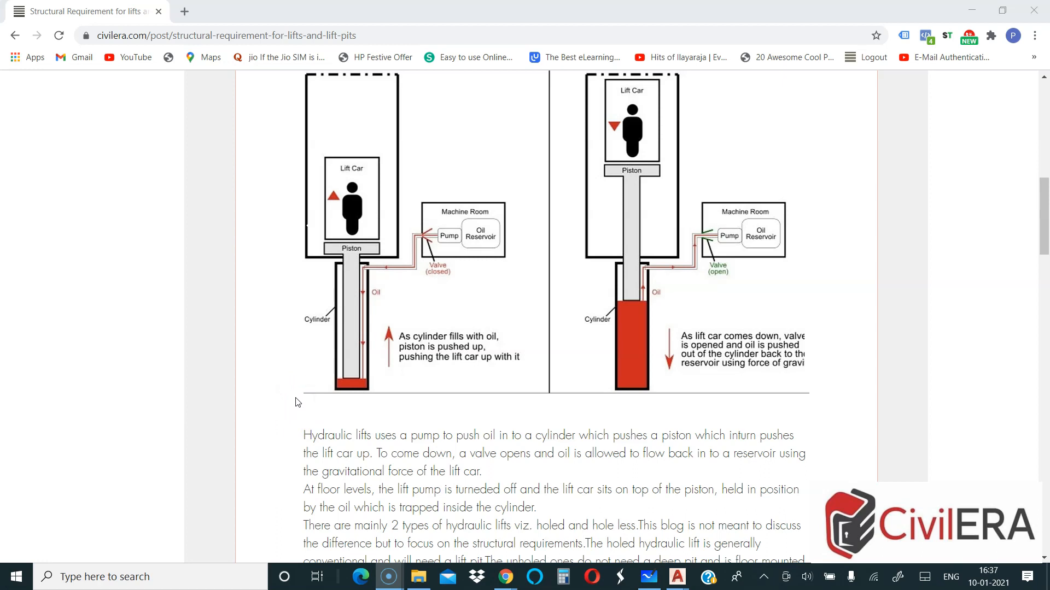
{"action": "left_click", "coordinate": [707, 491]}
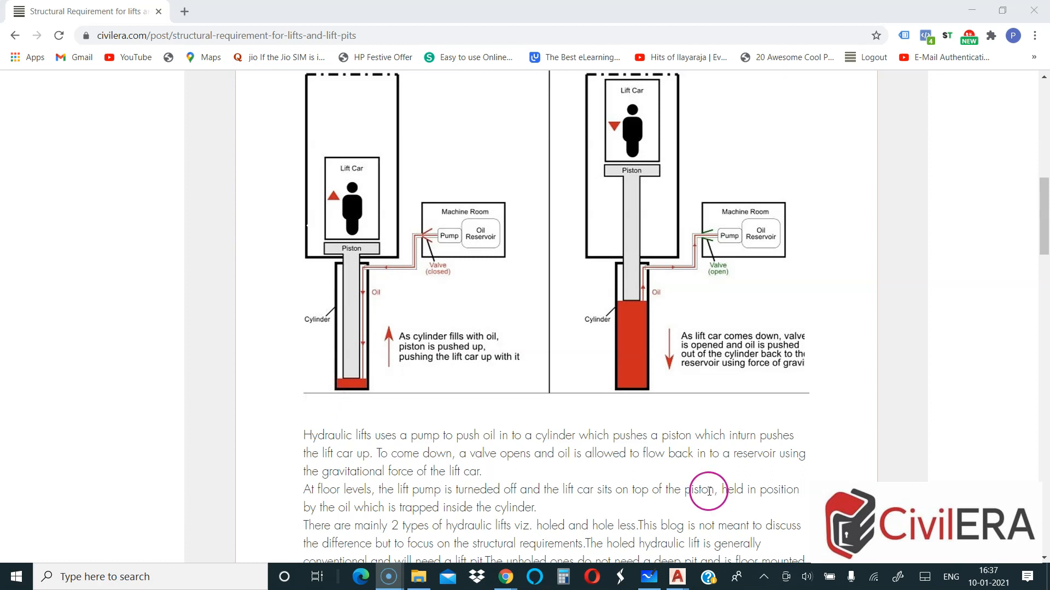
{"action": "mouse_move", "coordinate": [589, 417]}
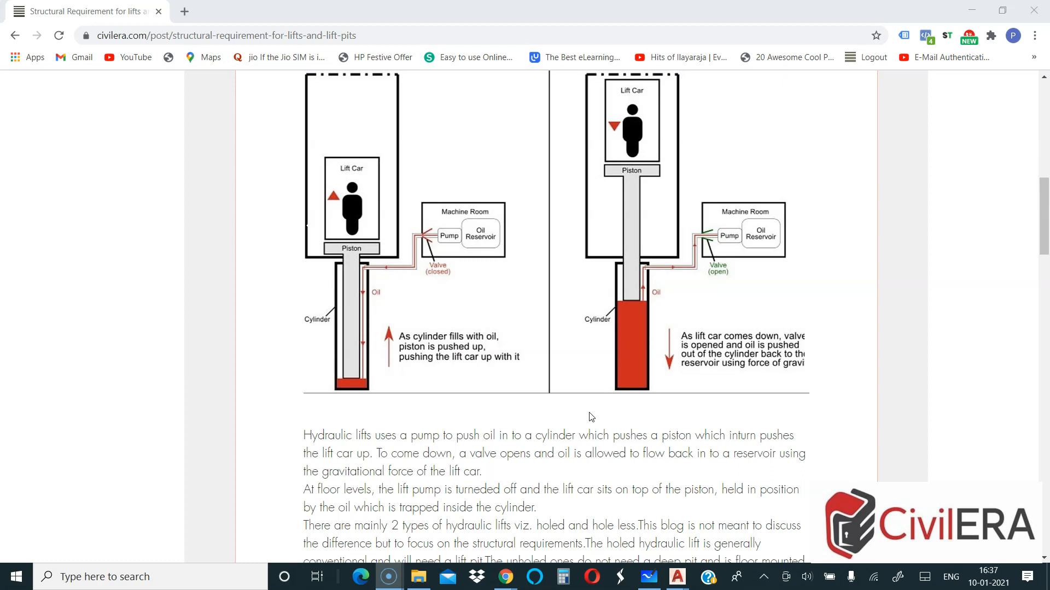
{"action": "left_click", "coordinate": [196, 35]}
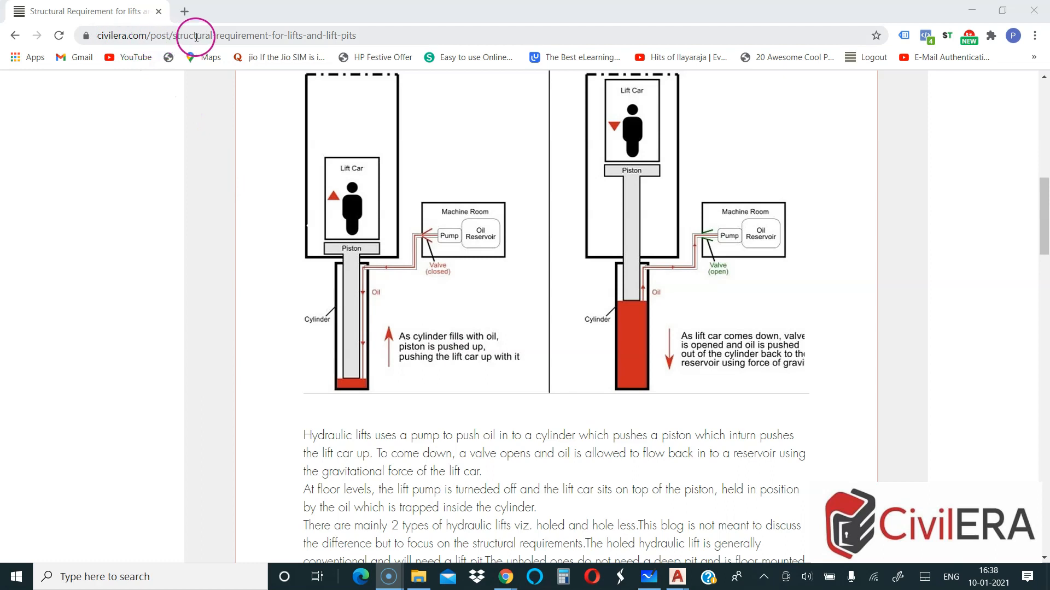
{"action": "mouse_move", "coordinate": [369, 295]}
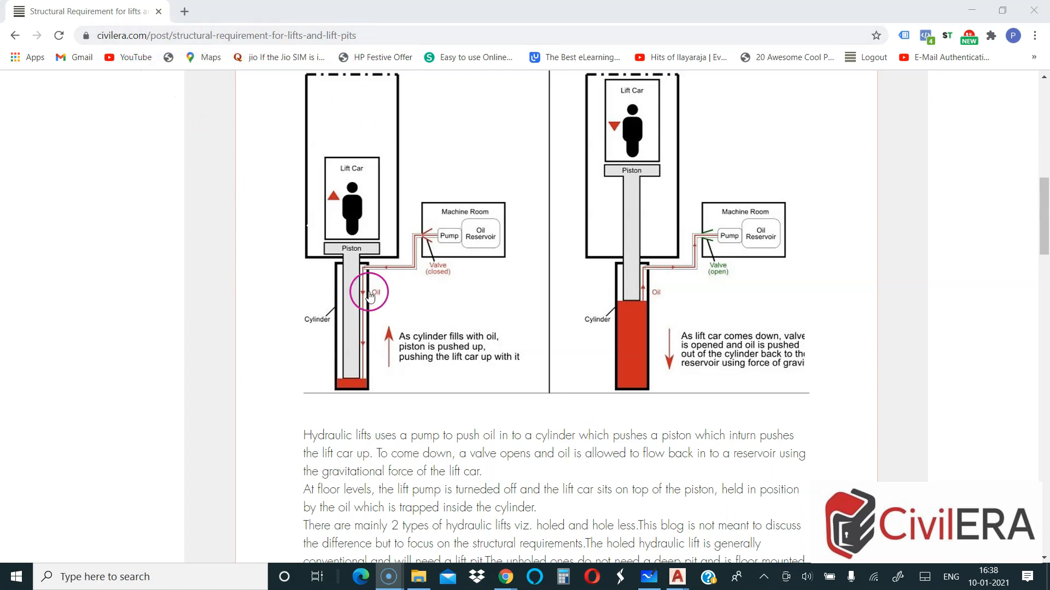
{"action": "mouse_move", "coordinate": [360, 312]}
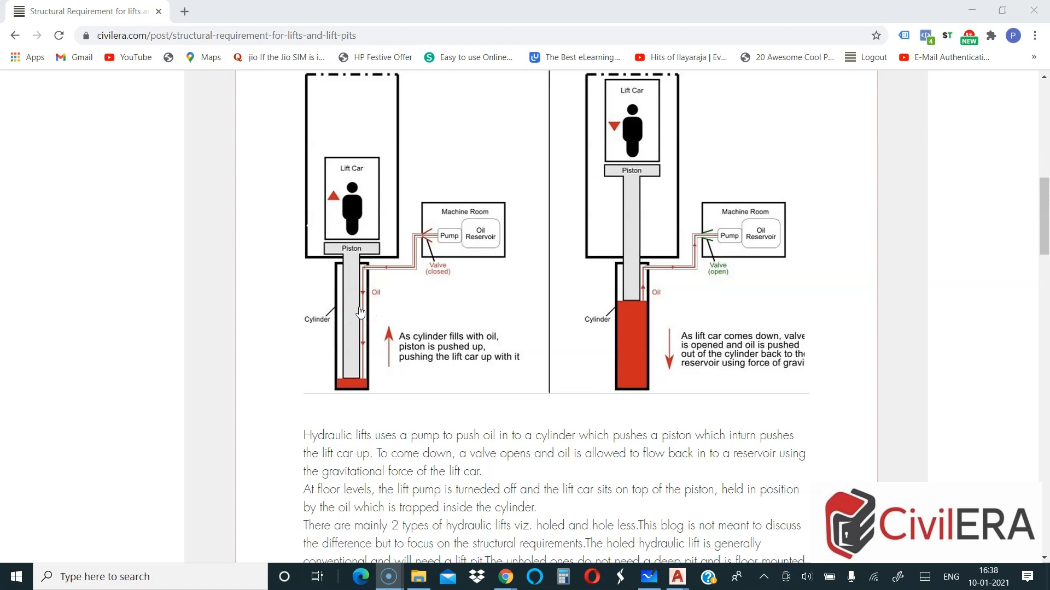
{"action": "mouse_move", "coordinate": [343, 305]}
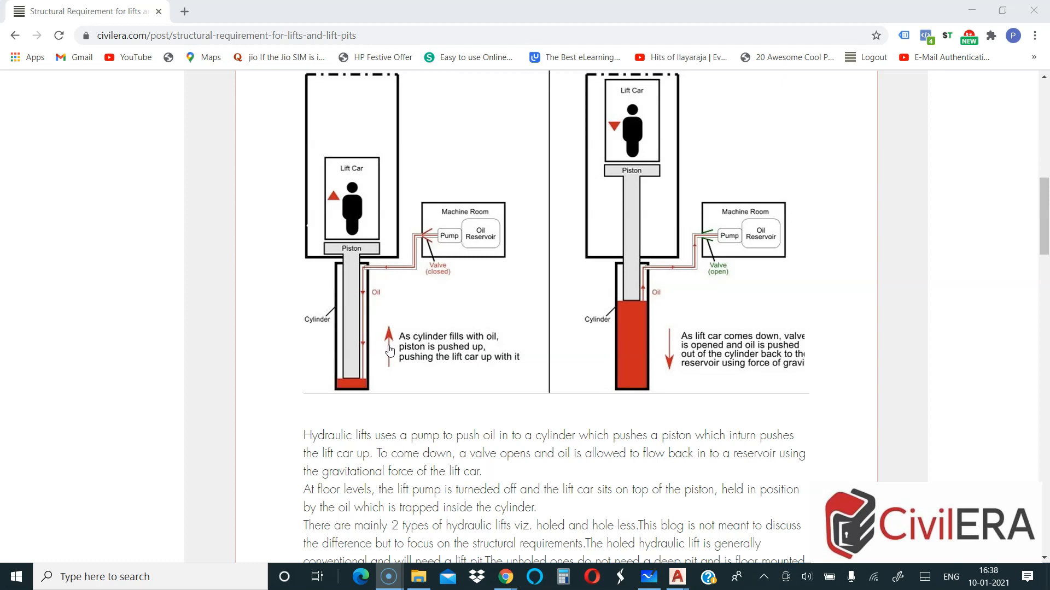
Scroll slightly to reveal the holed and holeless hydraulic lift explanation below the diagrams.
{"action": "scroll", "scroll_direction": "down", "scroll_amount": 3}
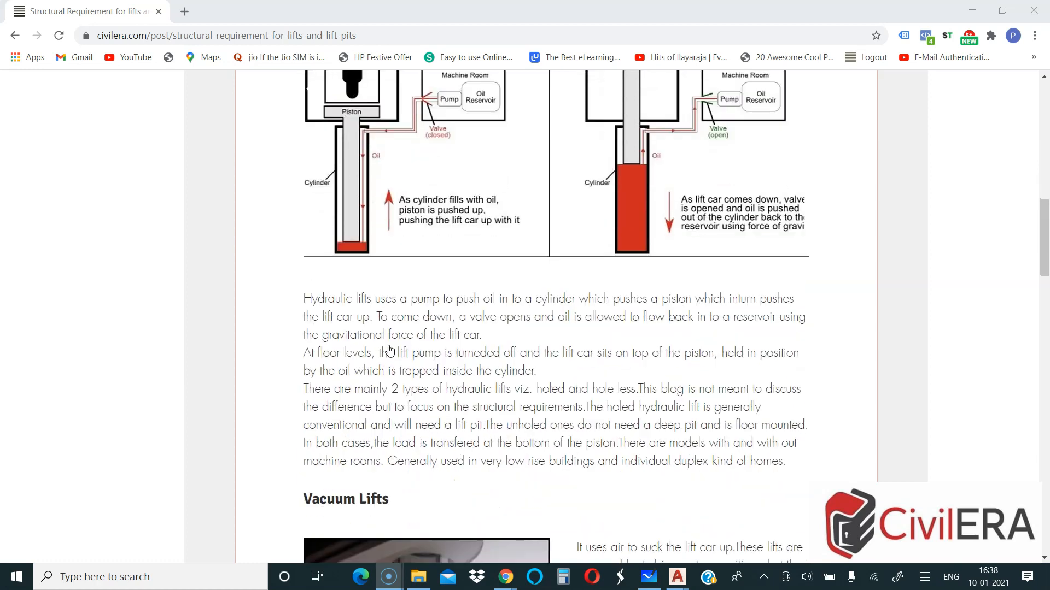
{"action": "left_click", "coordinate": [356, 414]}
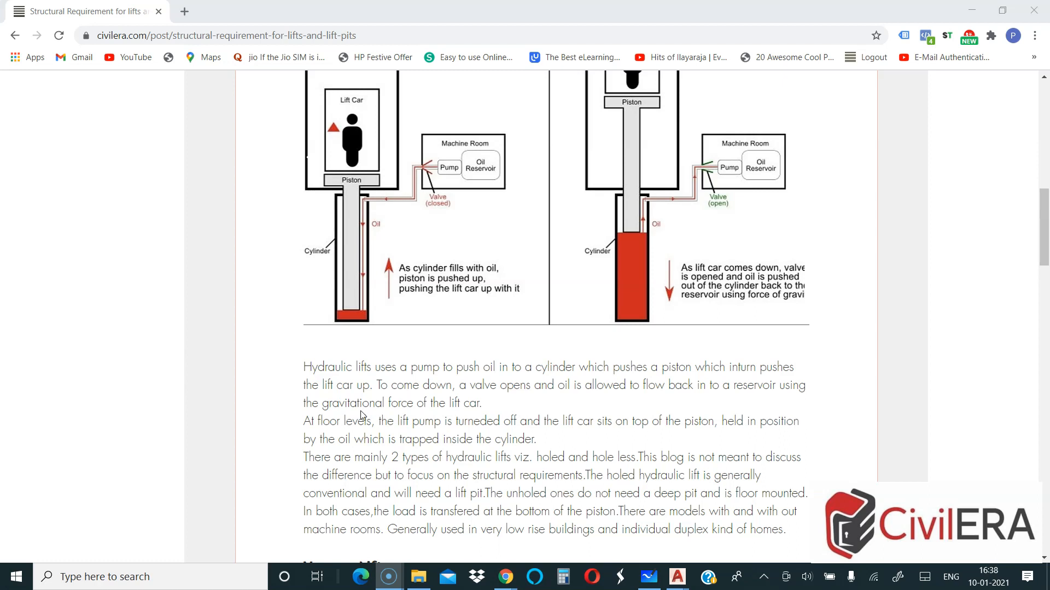
{"action": "mouse_move", "coordinate": [362, 411]}
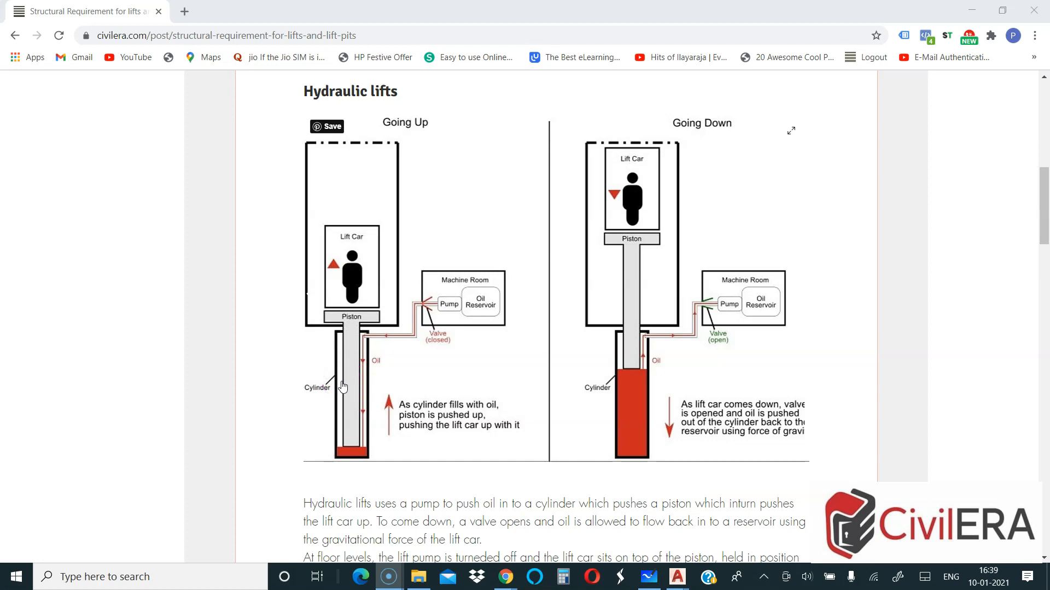
{"action": "mouse_move", "coordinate": [345, 375]}
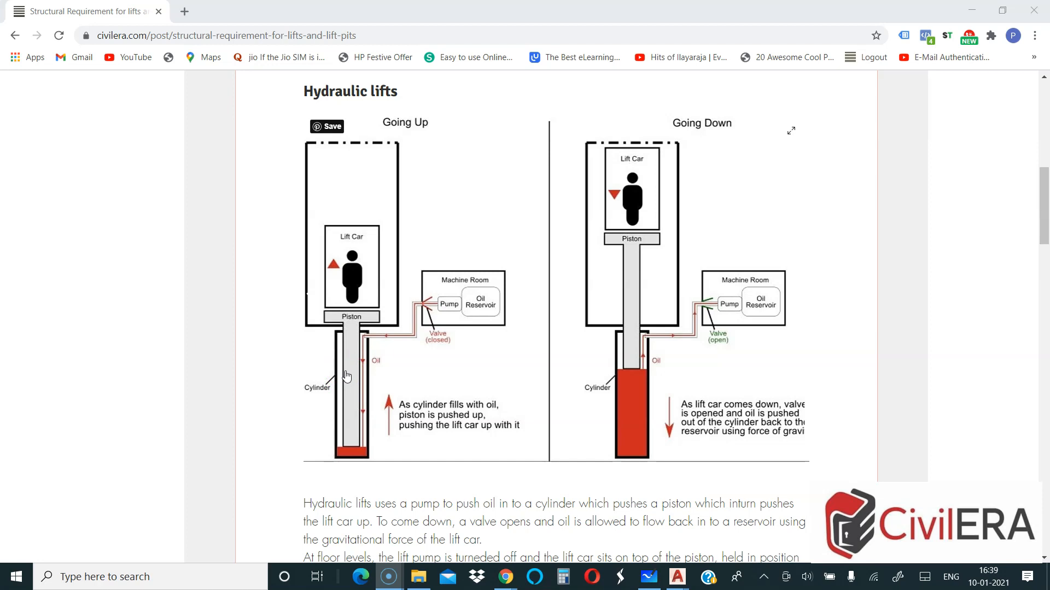
{"action": "left_click", "coordinate": [317, 332]}
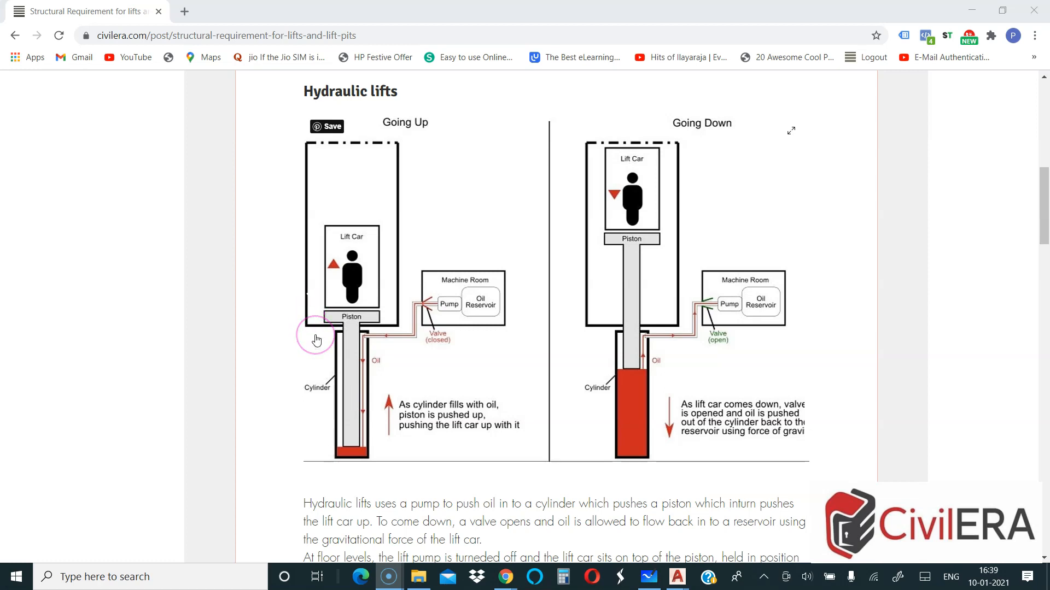
{"action": "mouse_move", "coordinate": [328, 335]}
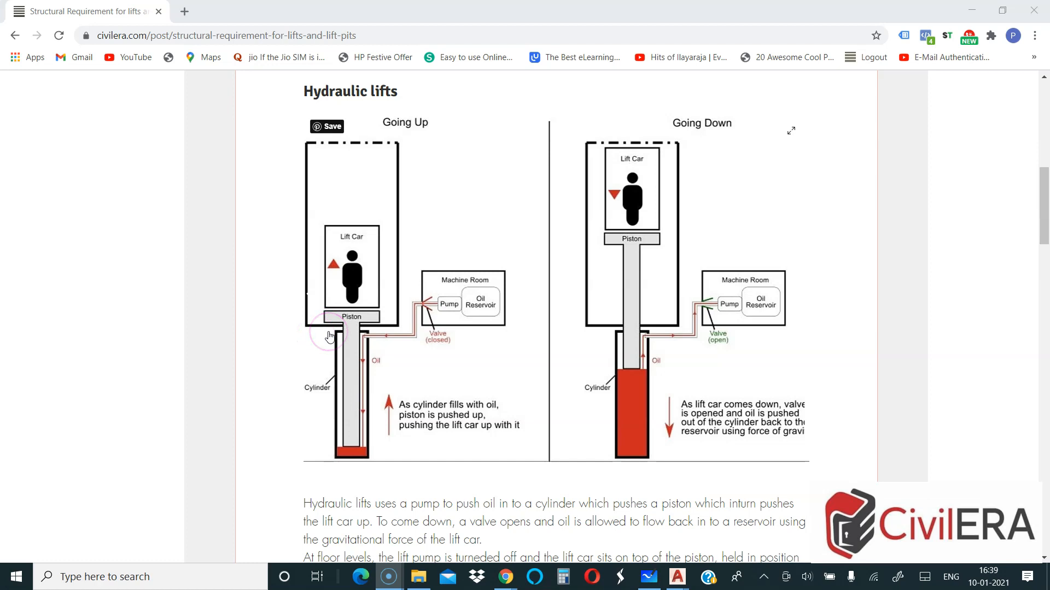
{"action": "mouse_move", "coordinate": [290, 354]}
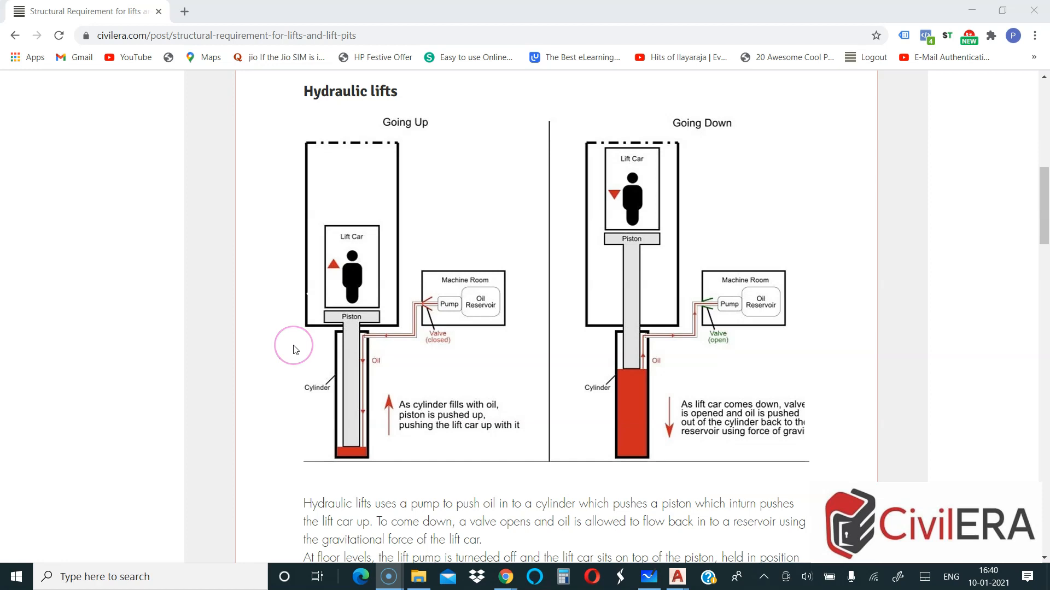
{"action": "left_click", "coordinate": [293, 348]}
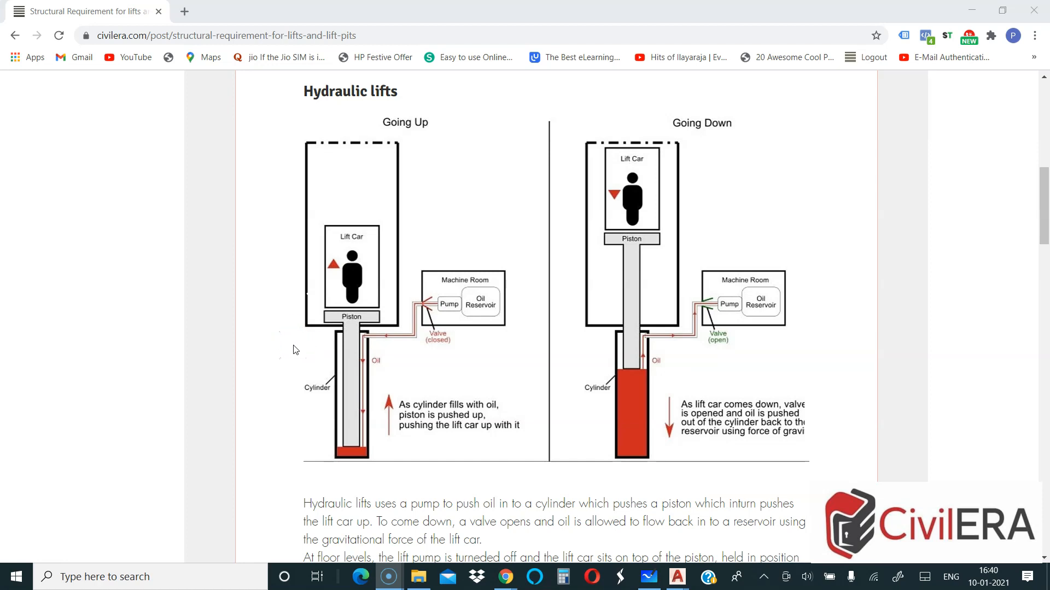
Highlight the types-of-hydraulic-lifts text and the words 'hole less' in the paragraph.
{"action": "scroll", "scroll_direction": "down", "scroll_amount": 3}
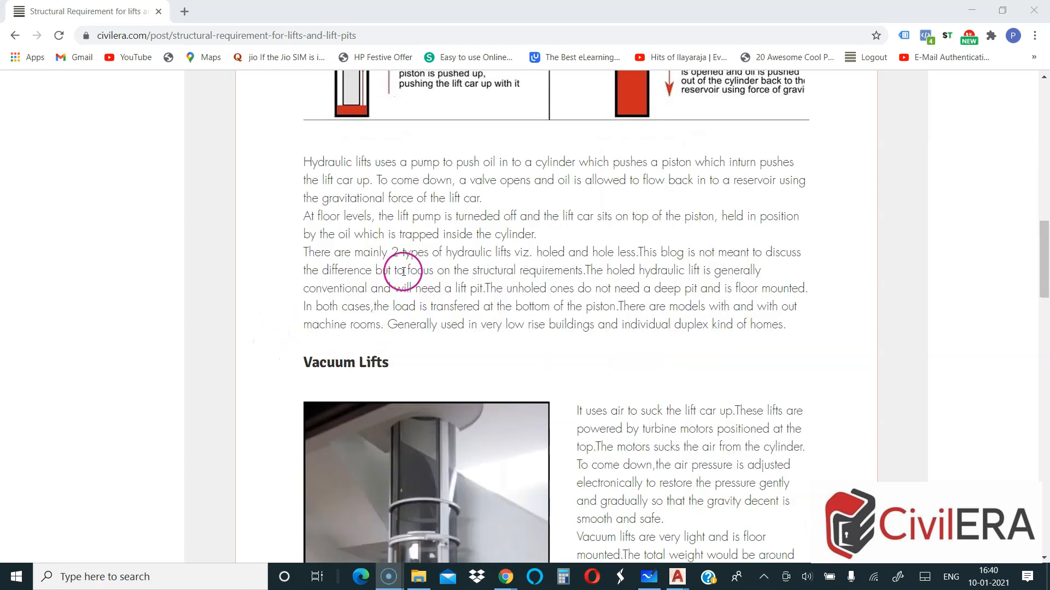
{"action": "left_click_drag", "start_coordinate": [403, 253], "coordinate": [476, 253]}
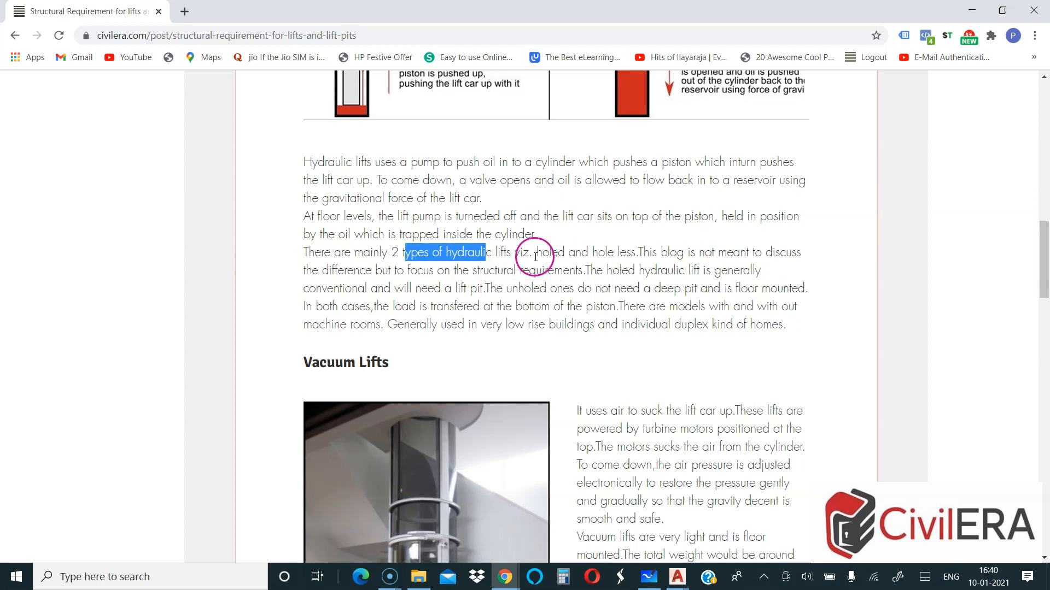
{"action": "mouse_move", "coordinate": [555, 255]}
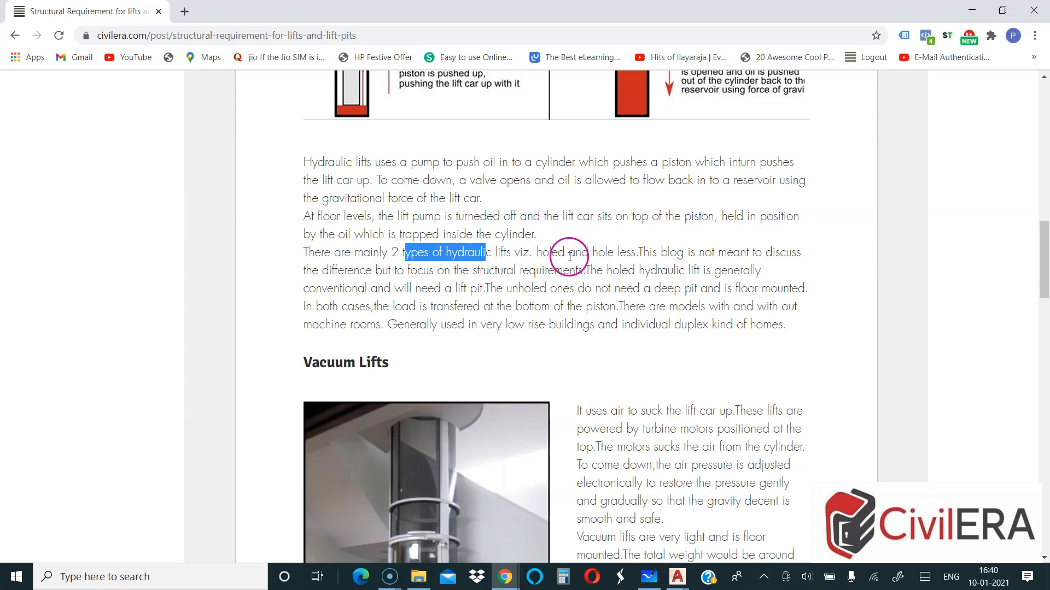
{"action": "double_click", "coordinate": [612, 252]}
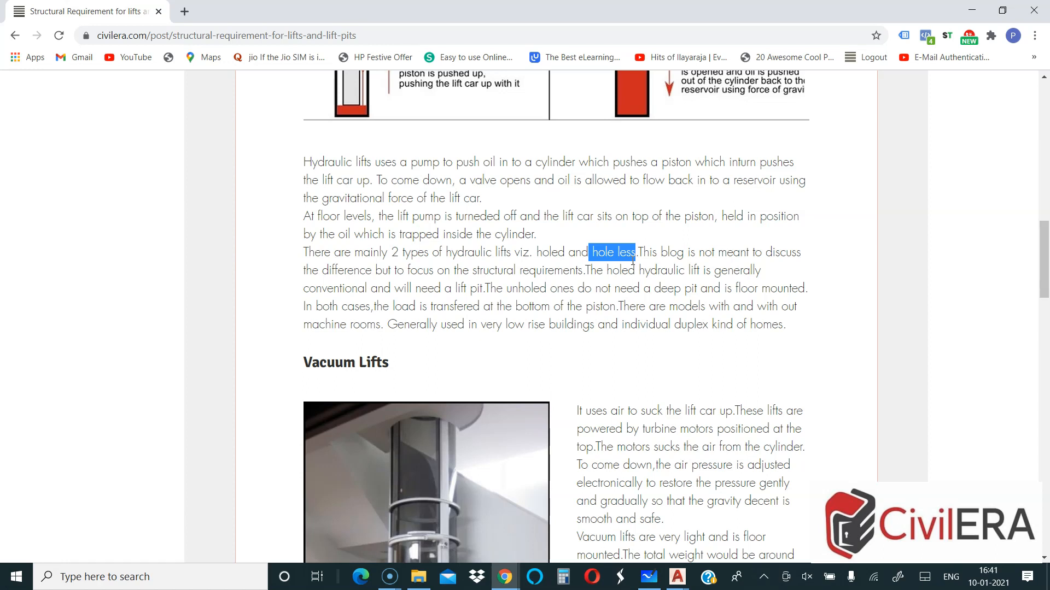
Scroll down to the Vacuum Lifts section with its photo and description.
{"action": "scroll", "scroll_direction": "down", "scroll_amount": 3}
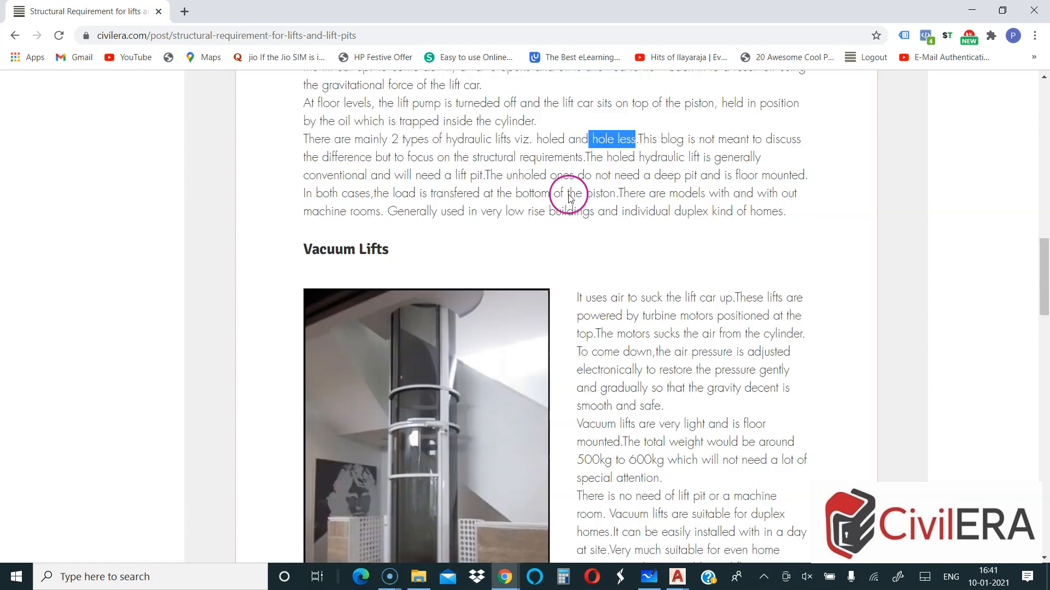
{"action": "scroll", "scroll_direction": "down", "scroll_amount": 3}
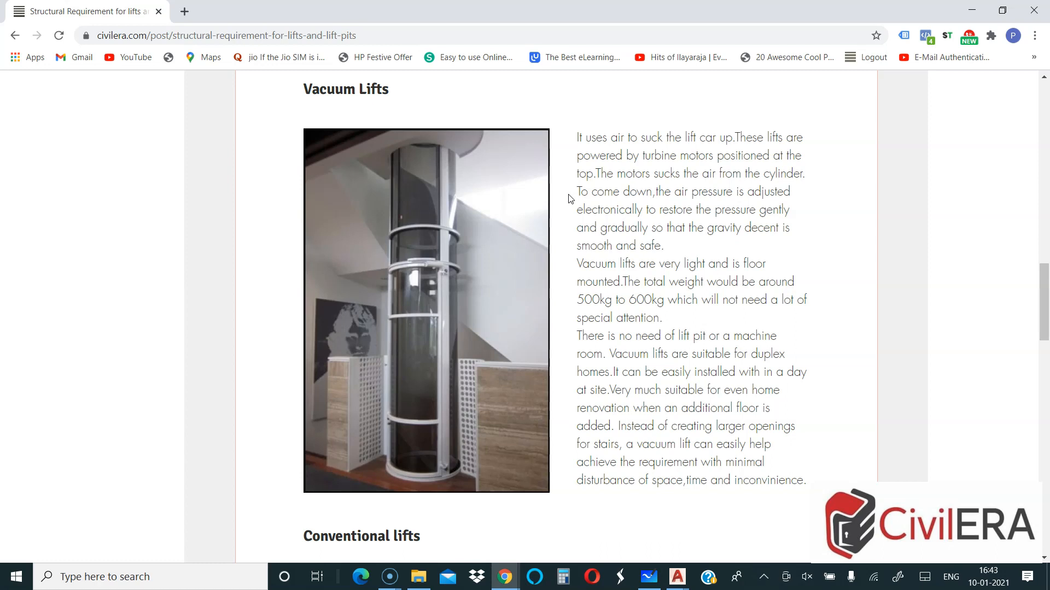
{"action": "mouse_move", "coordinate": [564, 204]}
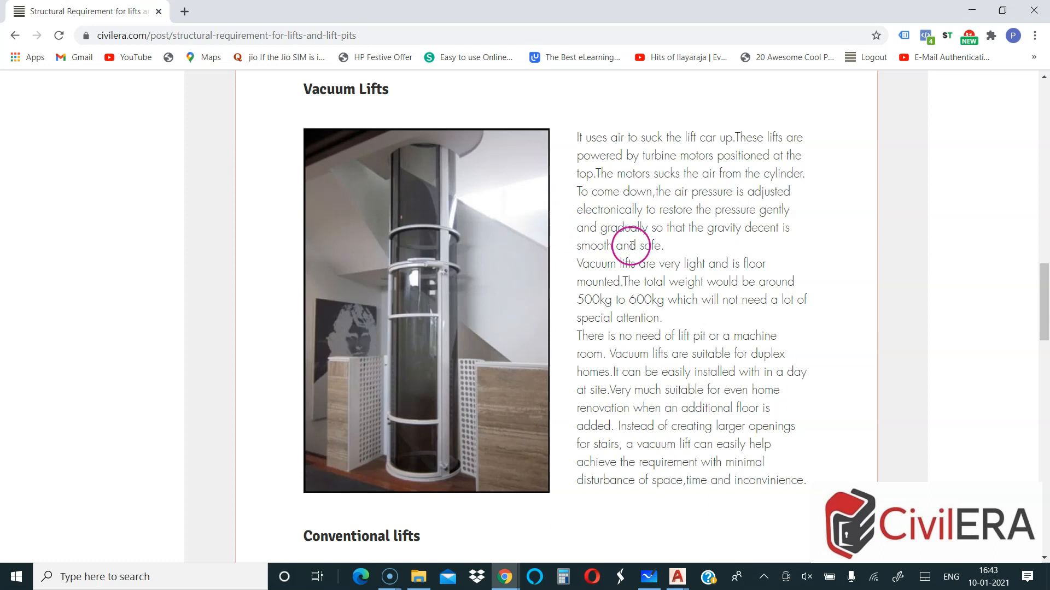
Highlight the '500kg to 600kg' weight range in the Vacuum Lifts paragraph.
{"action": "double_click", "coordinate": [595, 299]}
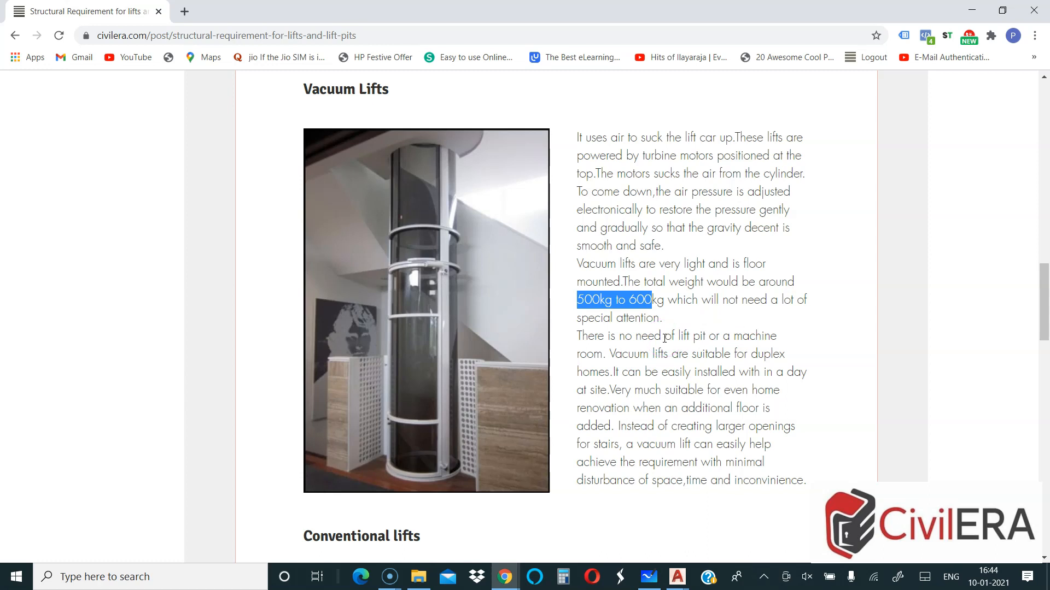
{"action": "mouse_move", "coordinate": [659, 342]}
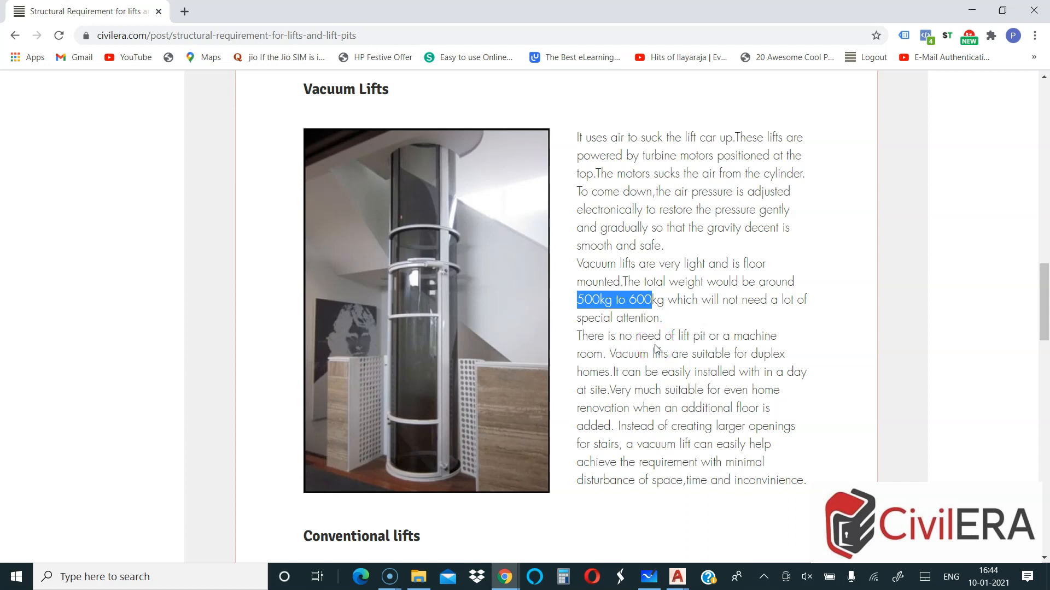
{"action": "left_click", "coordinate": [633, 351]}
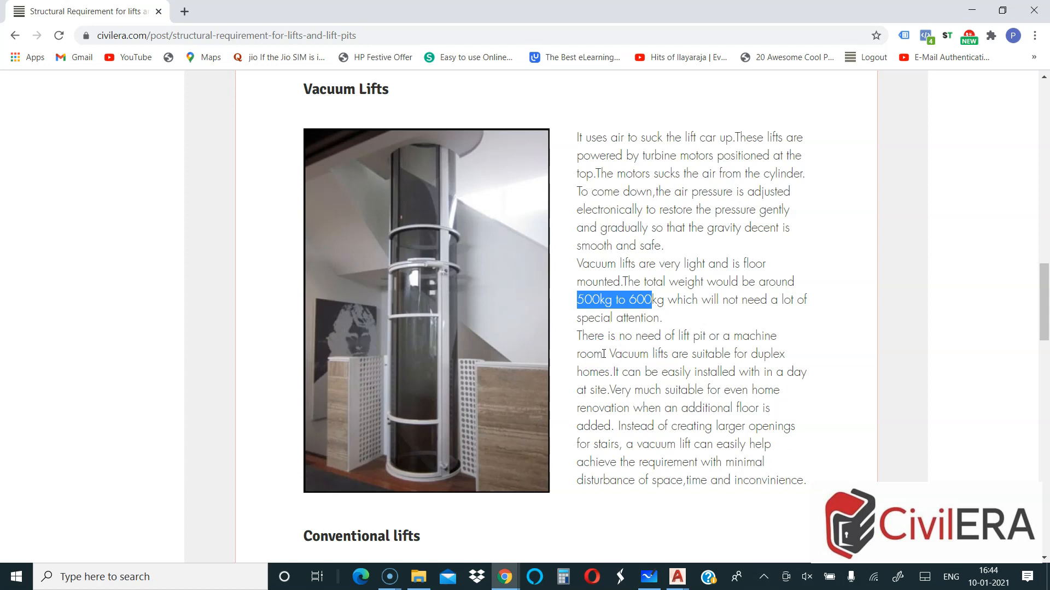
Scroll down to the Conventional lifts section with its Lift pit paragraph.
{"action": "scroll", "scroll_direction": "down", "scroll_amount": 3}
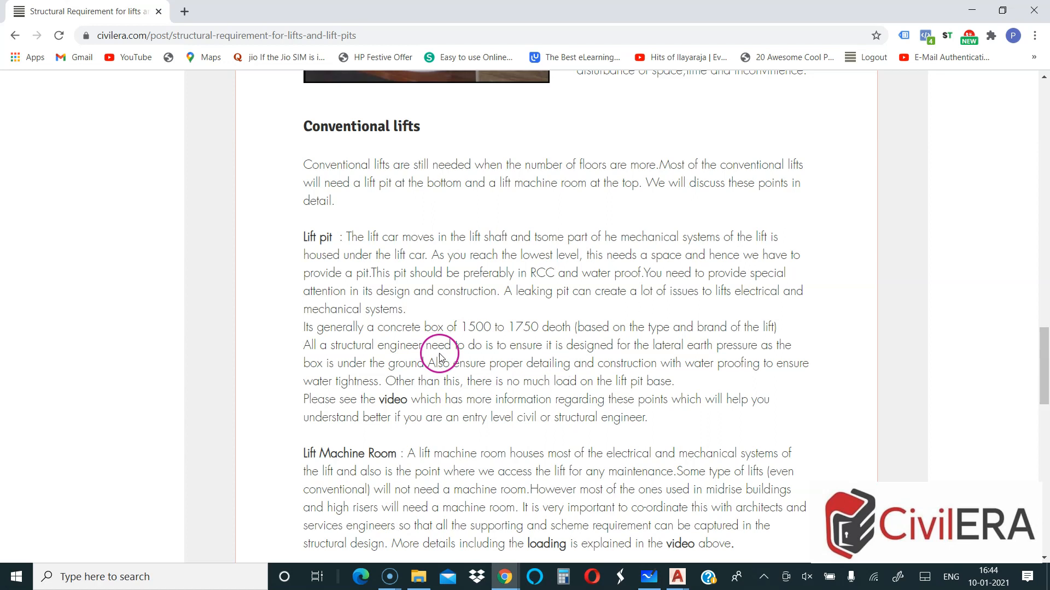
{"action": "scroll", "scroll_direction": "down", "scroll_amount": 3}
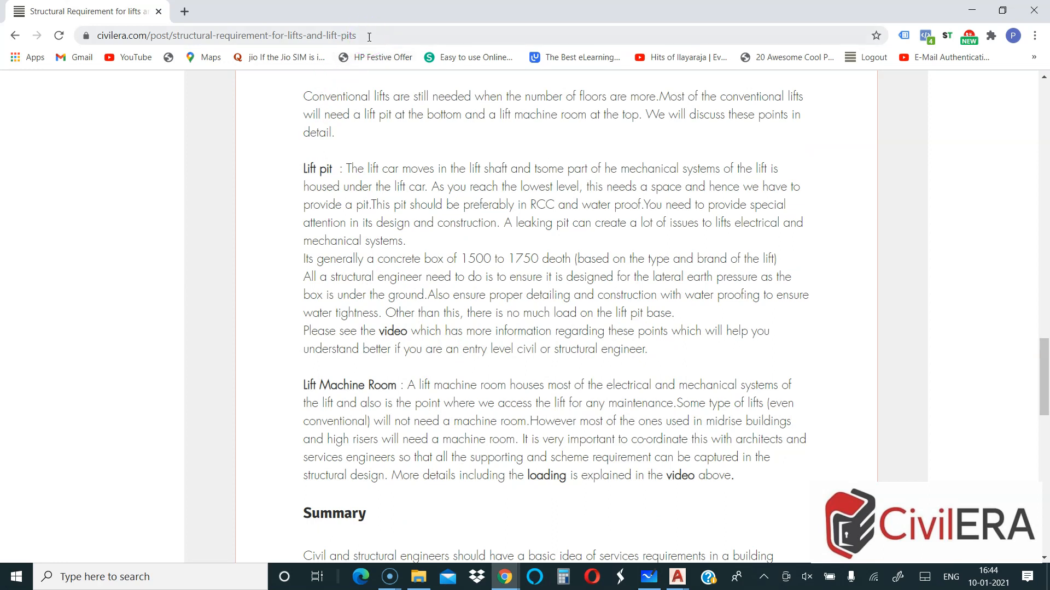
Switch from Chrome to the LIFT PIT board in Microsoft Whiteboard.
{"action": "left_click", "coordinate": [224, 35]}
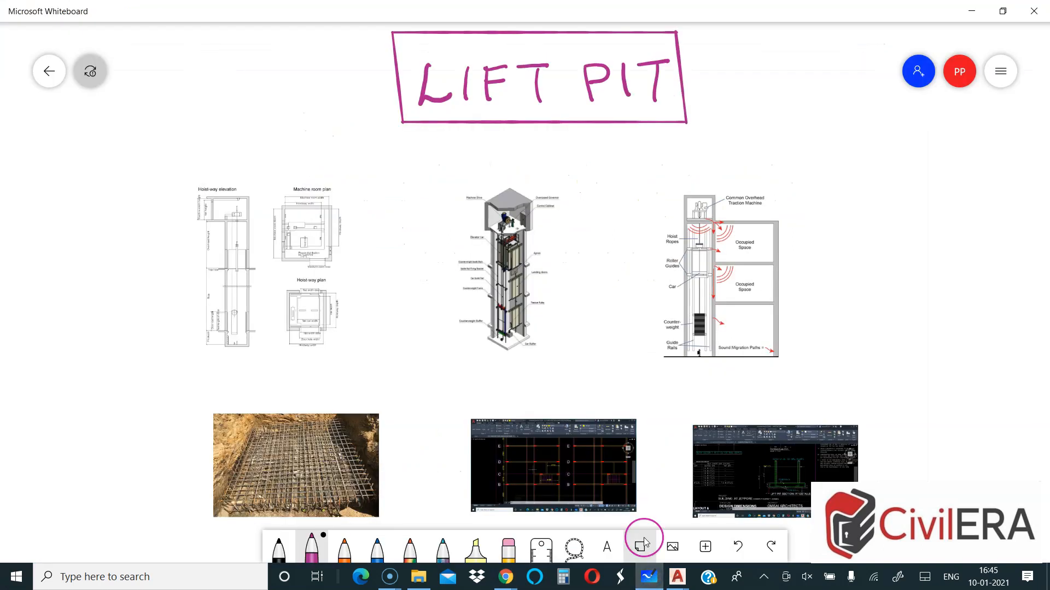
{"action": "mouse_move", "coordinate": [641, 547]}
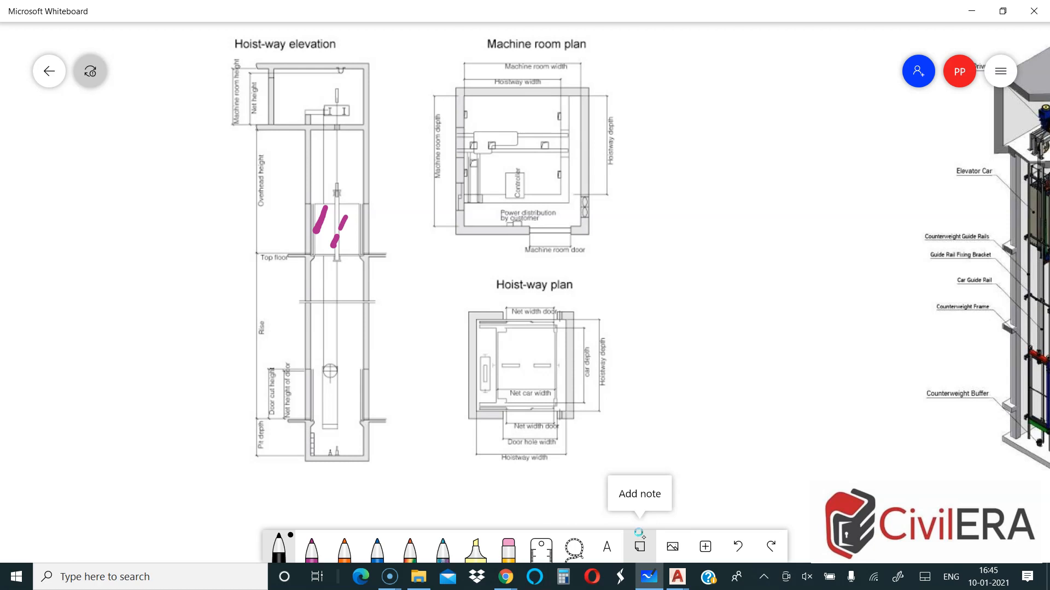
Draw a leader from the lift car and handwrite the '100, 150', 'RC' and '200 230' pit notes.
{"action": "left_click_drag", "start_coordinate": [139, 271], "coordinate": [308, 182]}
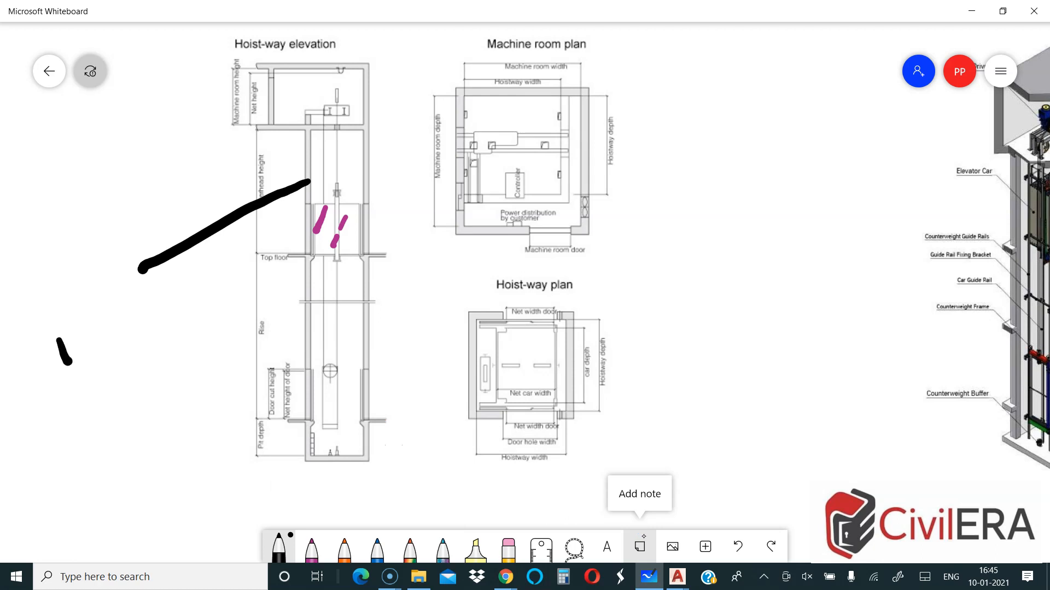
{"action": "left_click_drag", "start_coordinate": [60, 362], "coordinate": [151, 302]}
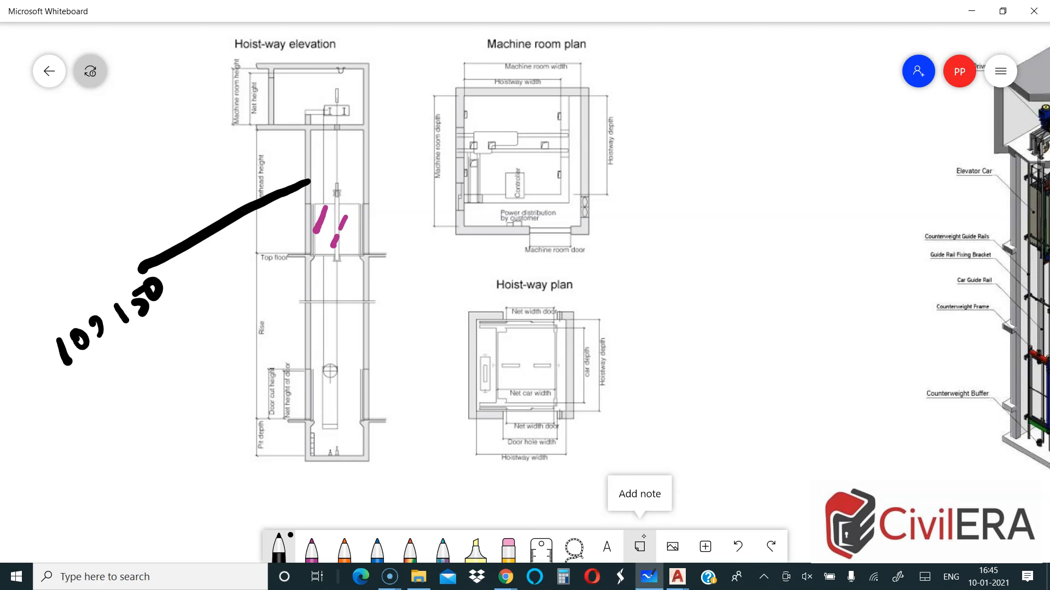
{"action": "left_click_drag", "start_coordinate": [111, 328], "coordinate": [157, 354]}
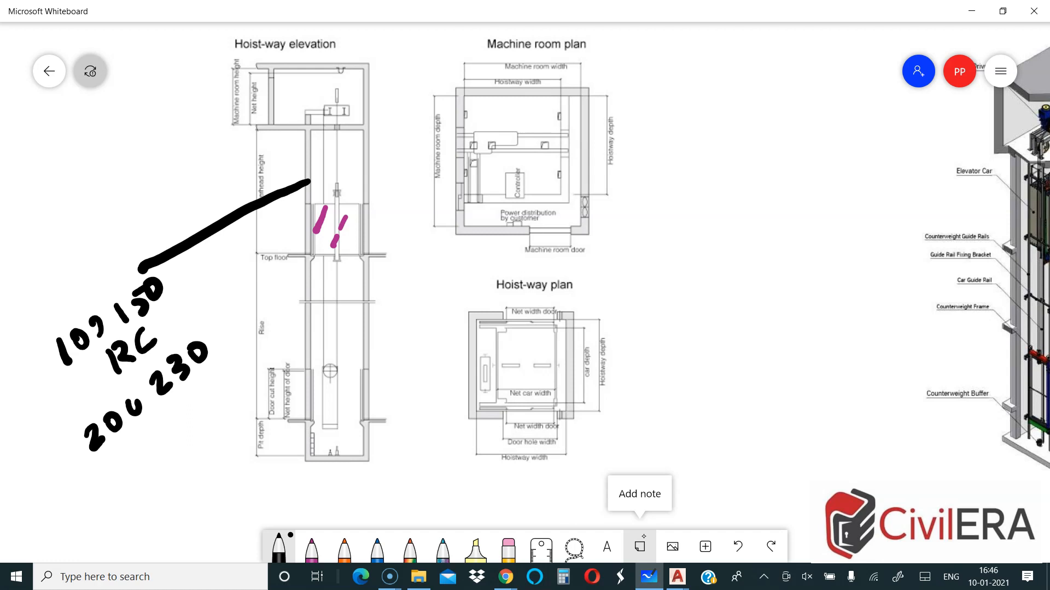
{"action": "left_click", "coordinate": [279, 546]}
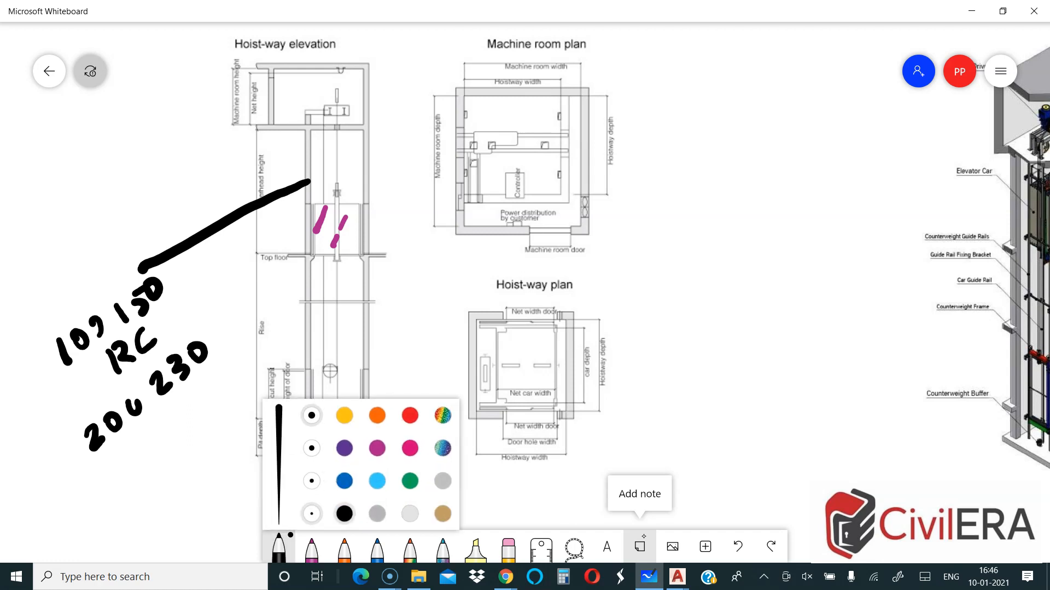
Handwrite an underlined 'RCC' label near the pit reinforcement photo.
{"action": "left_click", "coordinate": [310, 481]}
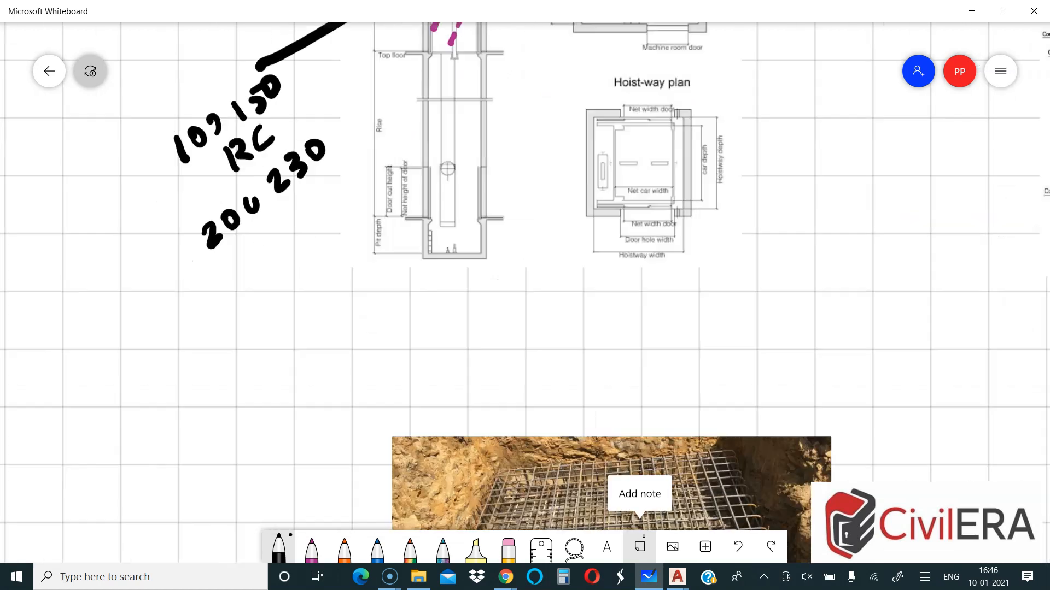
{"action": "scroll", "scroll_direction": "down", "scroll_amount": 3}
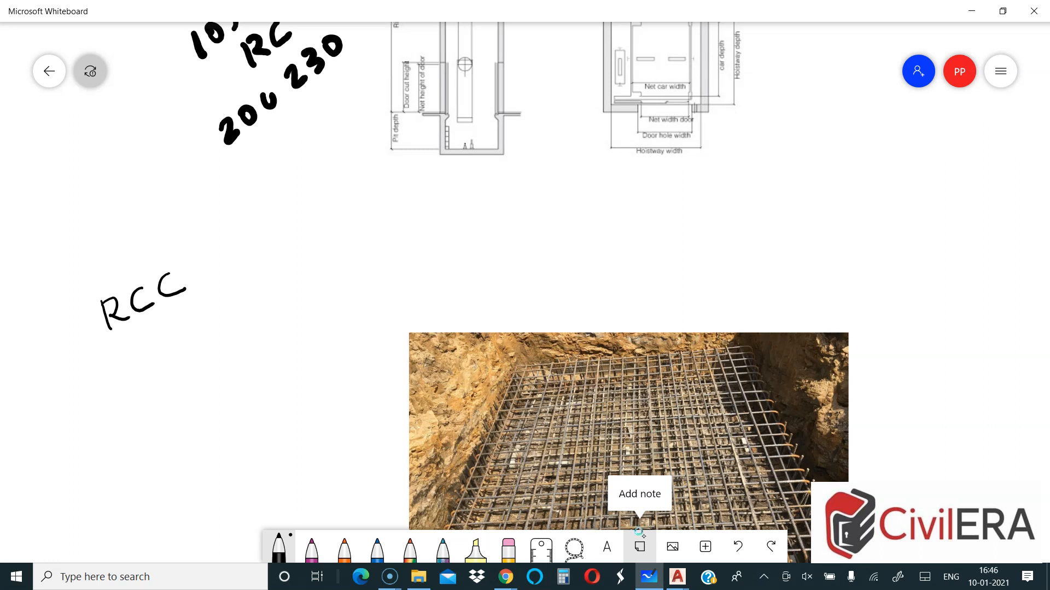
{"action": "left_click_drag", "start_coordinate": [117, 330], "coordinate": [211, 283]}
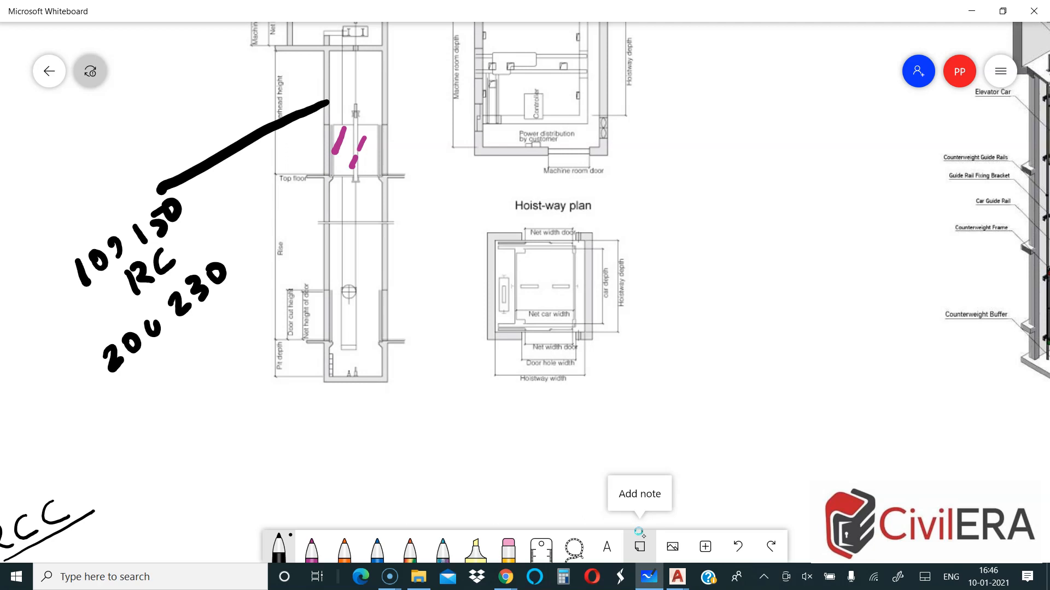
Box and black out the lift car, then scribble a block with a double arrow below it.
{"action": "left_click_drag", "start_coordinate": [334, 141], "coordinate": [381, 158]}
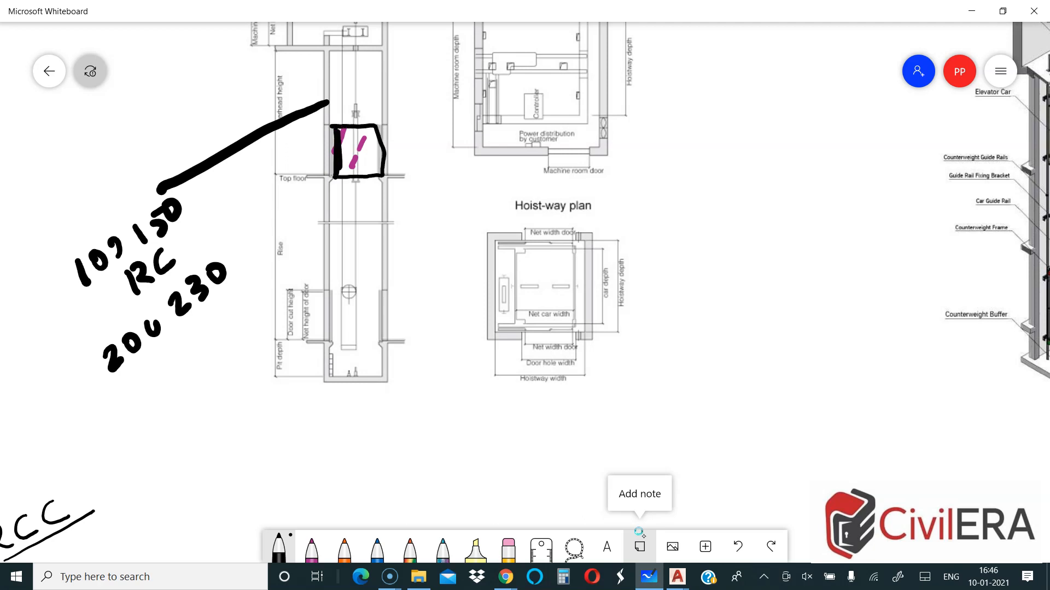
{"action": "left_click_drag", "start_coordinate": [344, 134], "coordinate": [344, 173]}
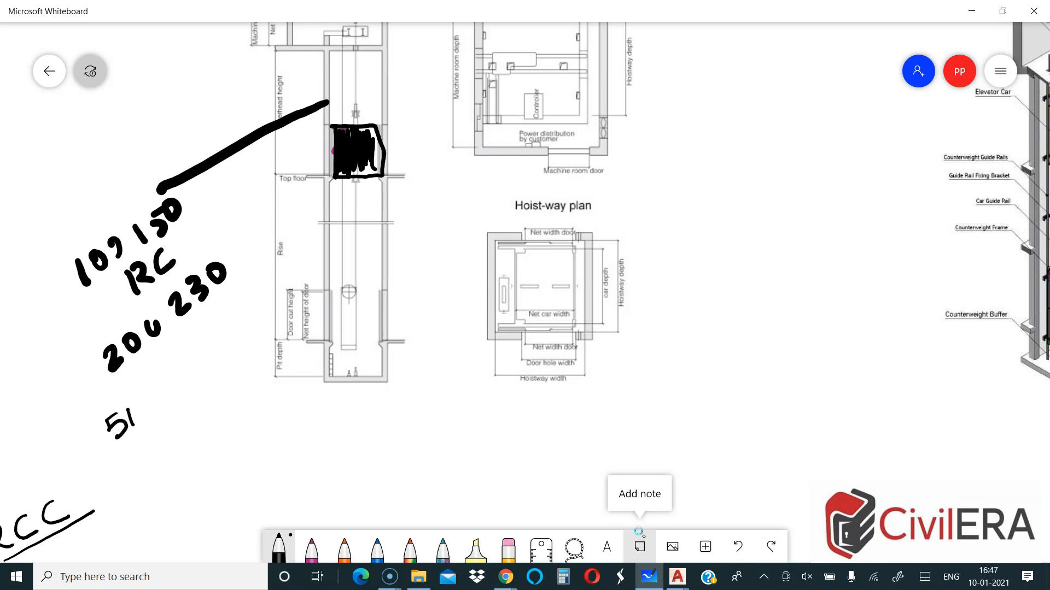
{"action": "left_click_drag", "start_coordinate": [121, 416], "coordinate": [174, 455]}
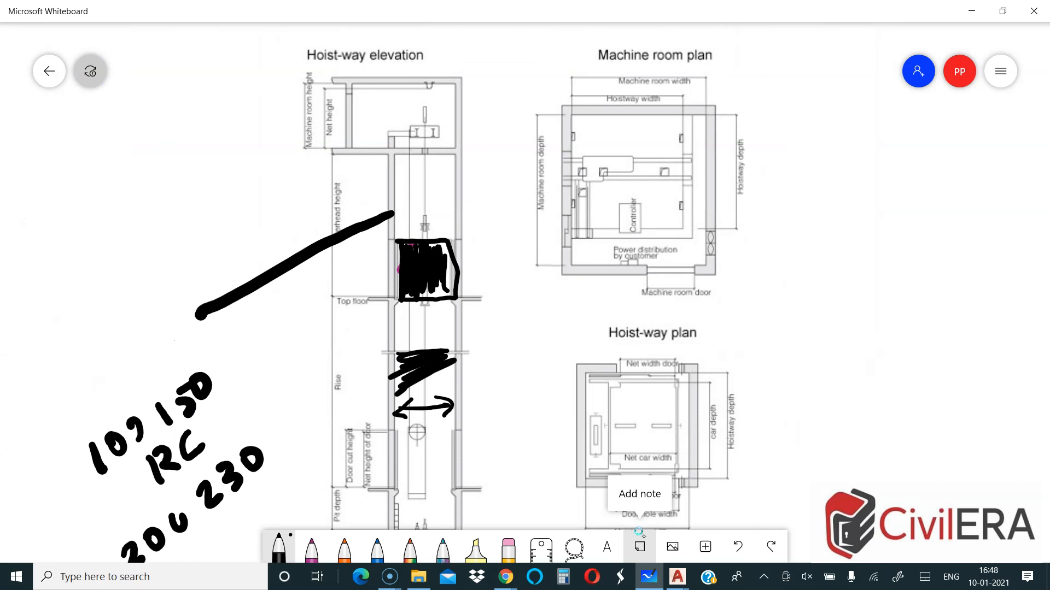
Black in the pit at the base of the hoist-way elevation with an arrow from the car.
{"action": "scroll", "scroll_direction": "down", "scroll_amount": 3}
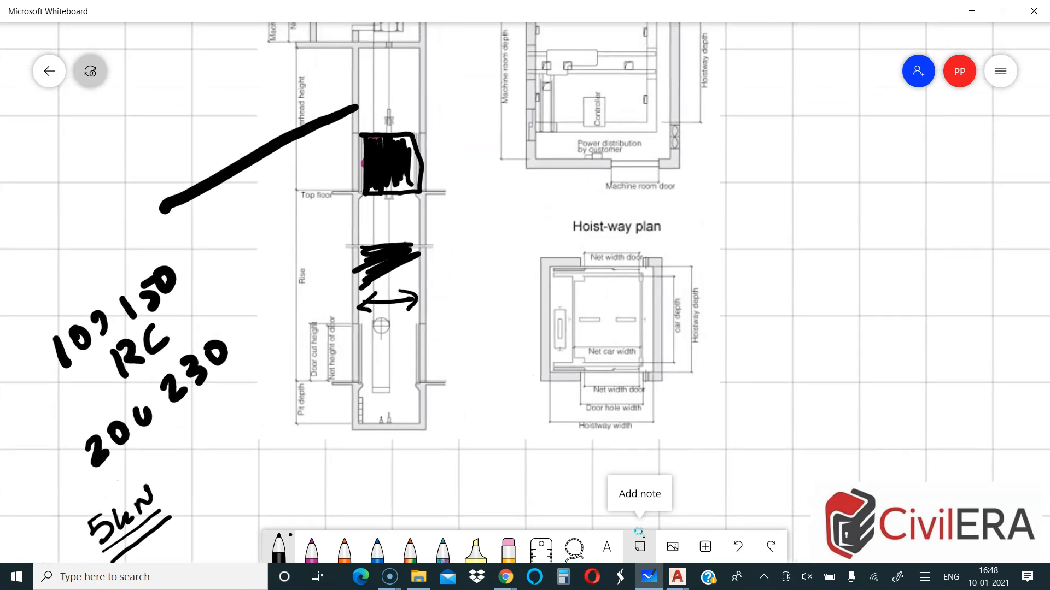
{"action": "scroll", "scroll_direction": "down", "scroll_amount": 3}
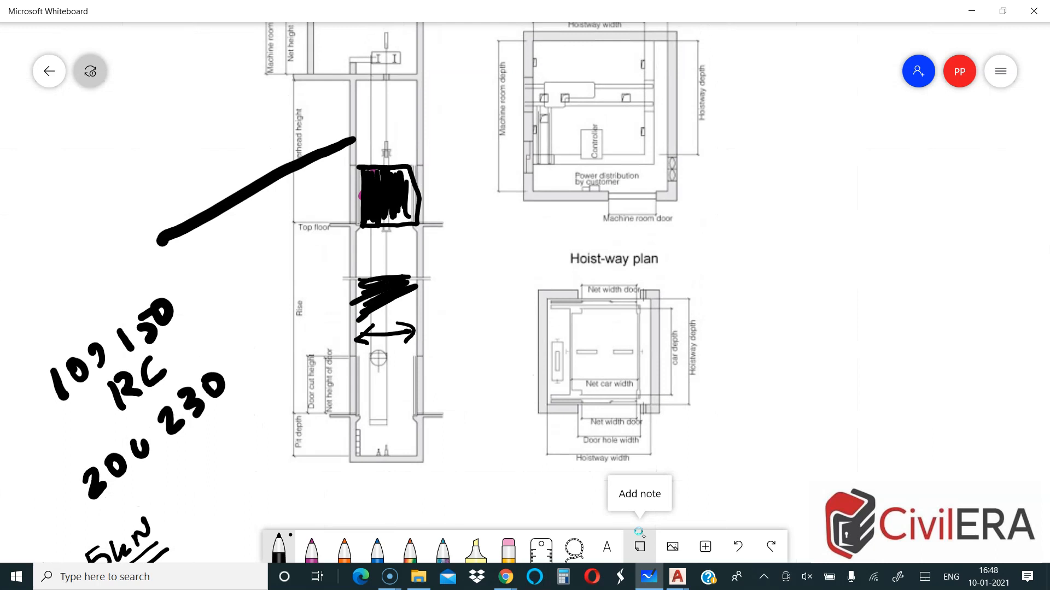
{"action": "left_click_drag", "start_coordinate": [413, 201], "coordinate": [461, 220]}
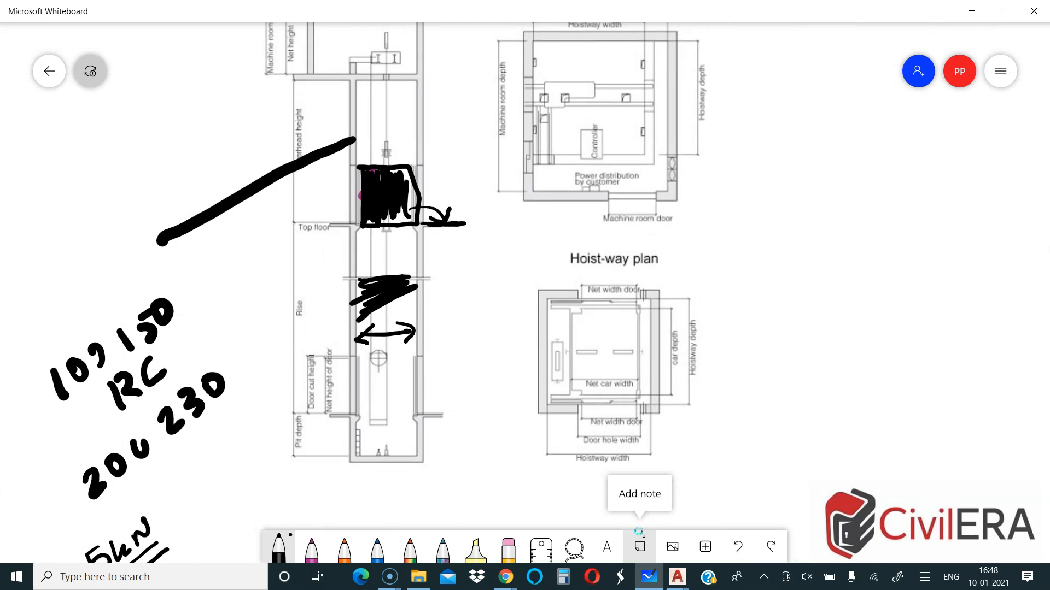
{"action": "scroll", "scroll_direction": "down", "scroll_amount": 3}
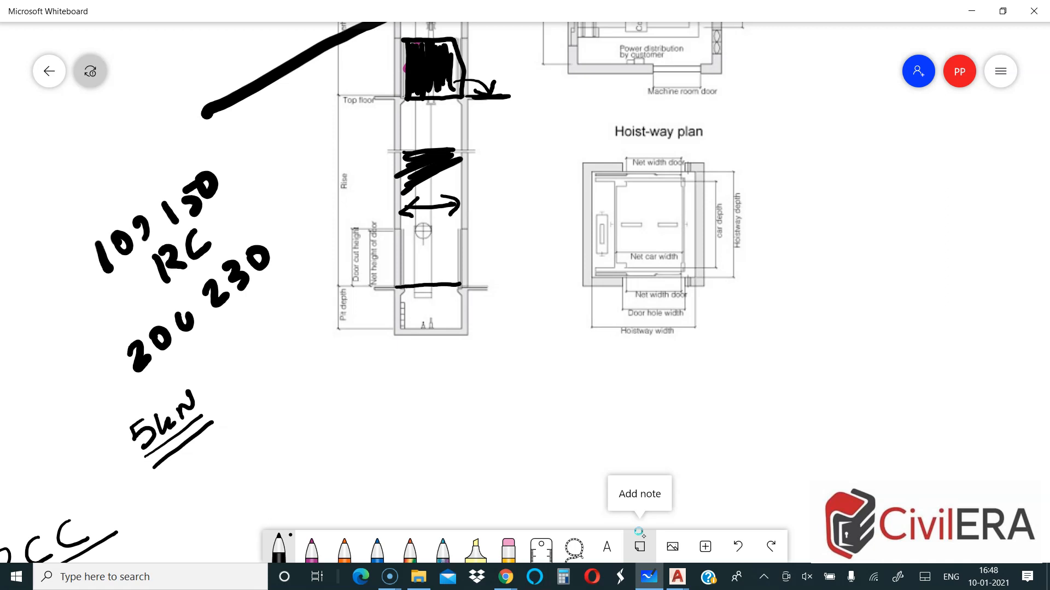
{"action": "left_click_drag", "start_coordinate": [401, 214], "coordinate": [461, 294]}
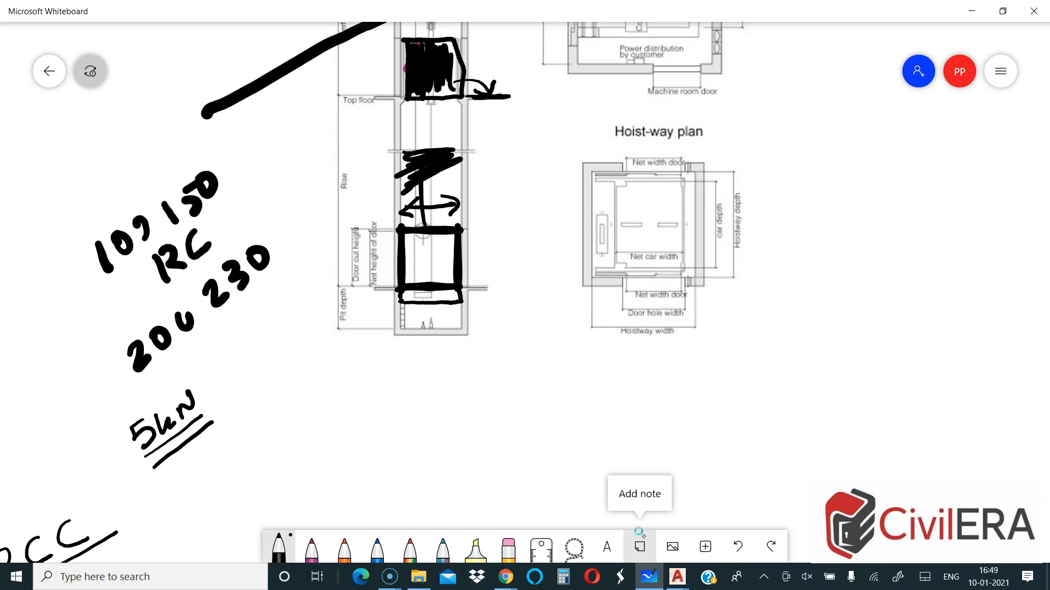
{"action": "left_click_drag", "start_coordinate": [345, 294], "coordinate": [499, 285]}
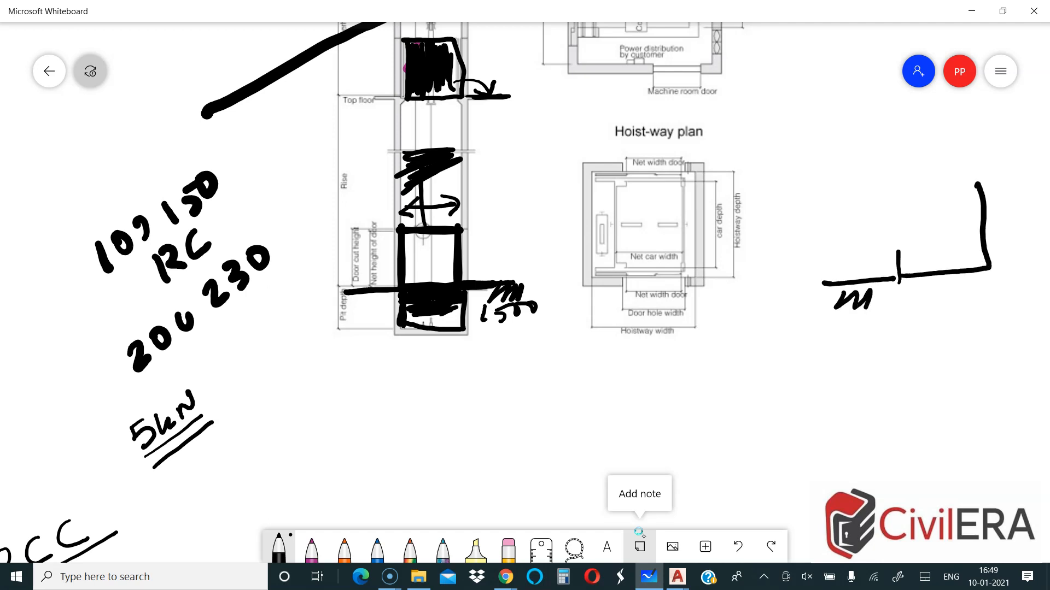
Sketch a pit section with ground line and hatched soil base right of the plan.
{"action": "left_click_drag", "start_coordinate": [904, 174], "coordinate": [863, 274]}
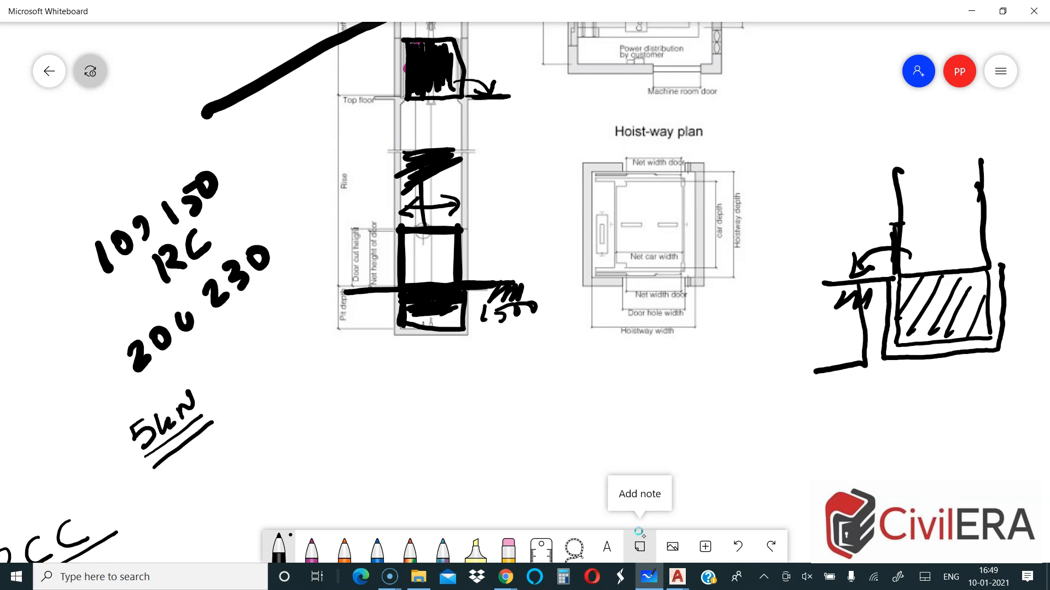
{"action": "left_click_drag", "start_coordinate": [830, 288], "coordinate": [857, 375]}
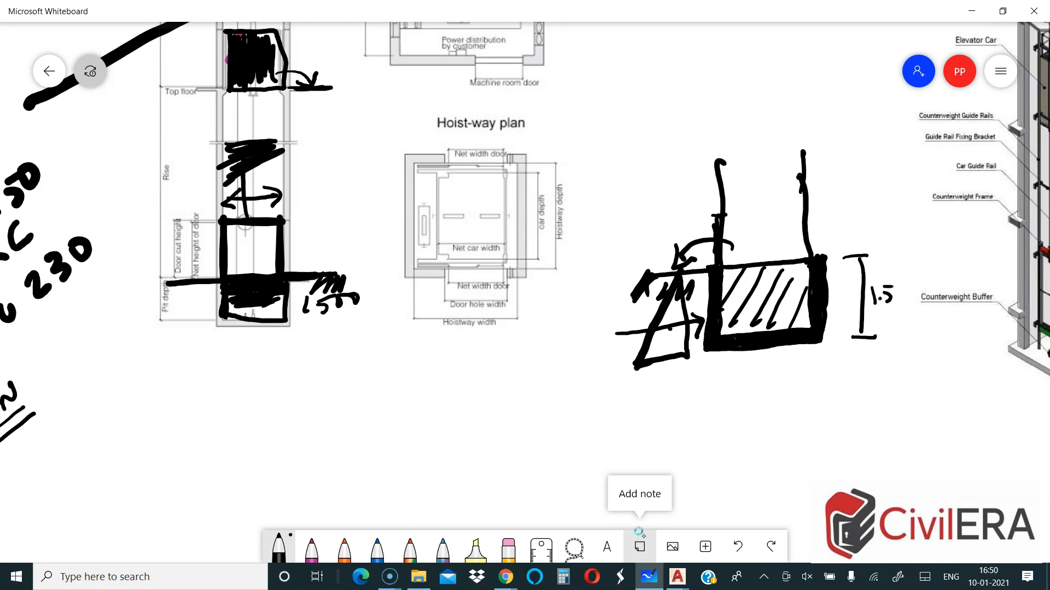
Write 1.7 under the 1.5 depth dimension and pan toward the elevator diagrams.
{"action": "left_click_drag", "start_coordinate": [883, 319], "coordinate": [911, 334]}
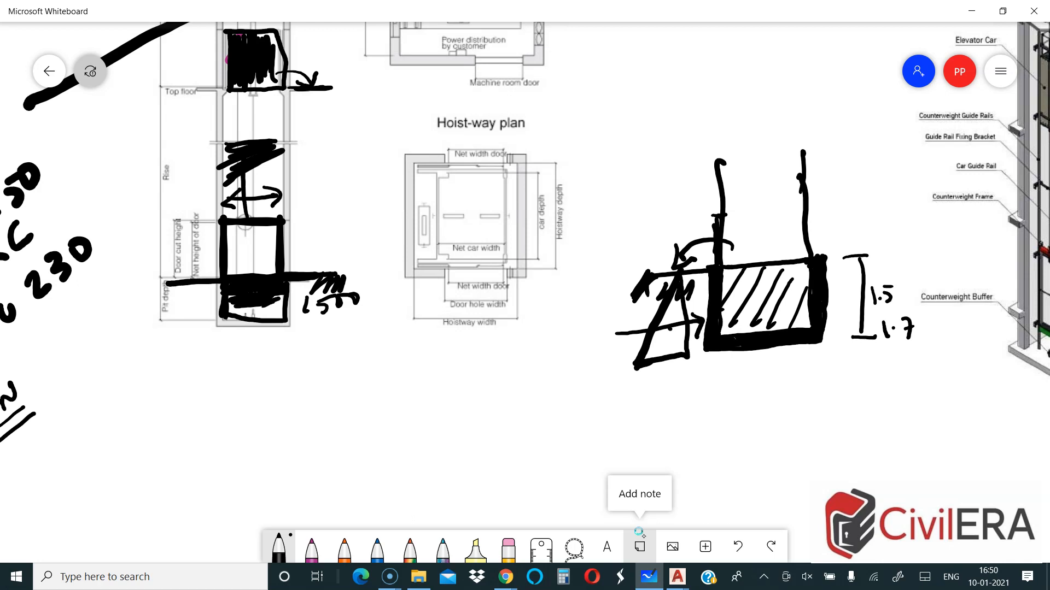
{"action": "left_click_drag", "start_coordinate": [133, 365], "coordinate": [191, 337]}
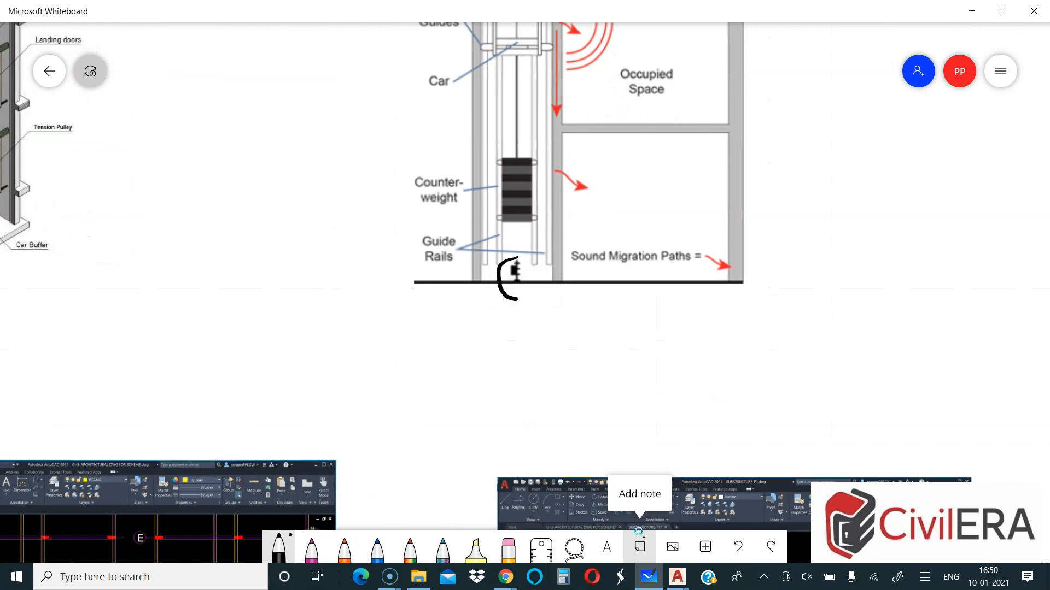
Circle the buffer at the shaft base and sketch a pit box beneath it.
{"action": "left_click_drag", "start_coordinate": [508, 261], "coordinate": [518, 287]}
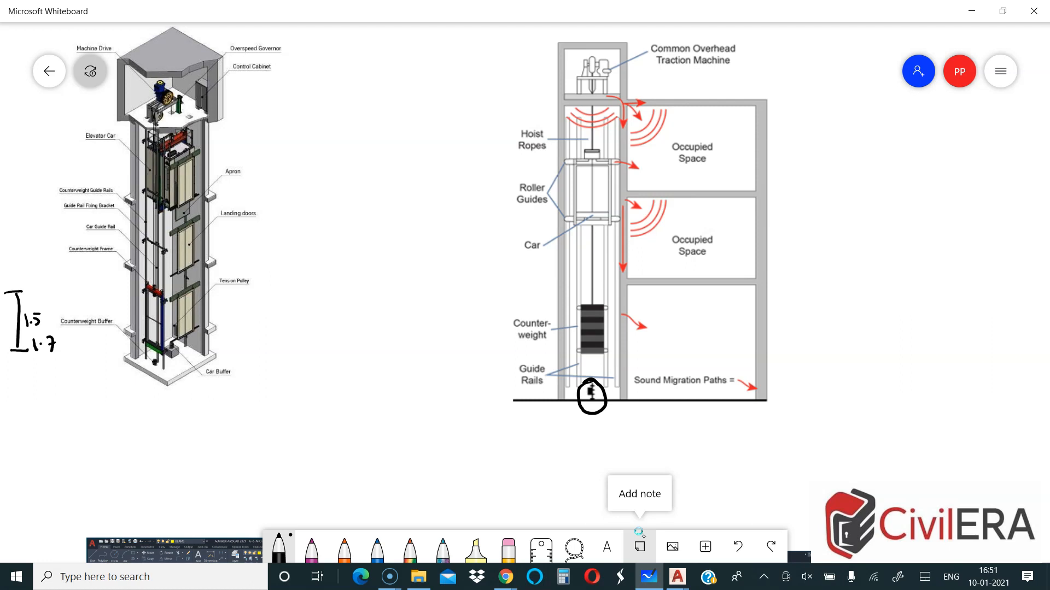
{"action": "left_click_drag", "start_coordinate": [626, 196], "coordinate": [651, 192]}
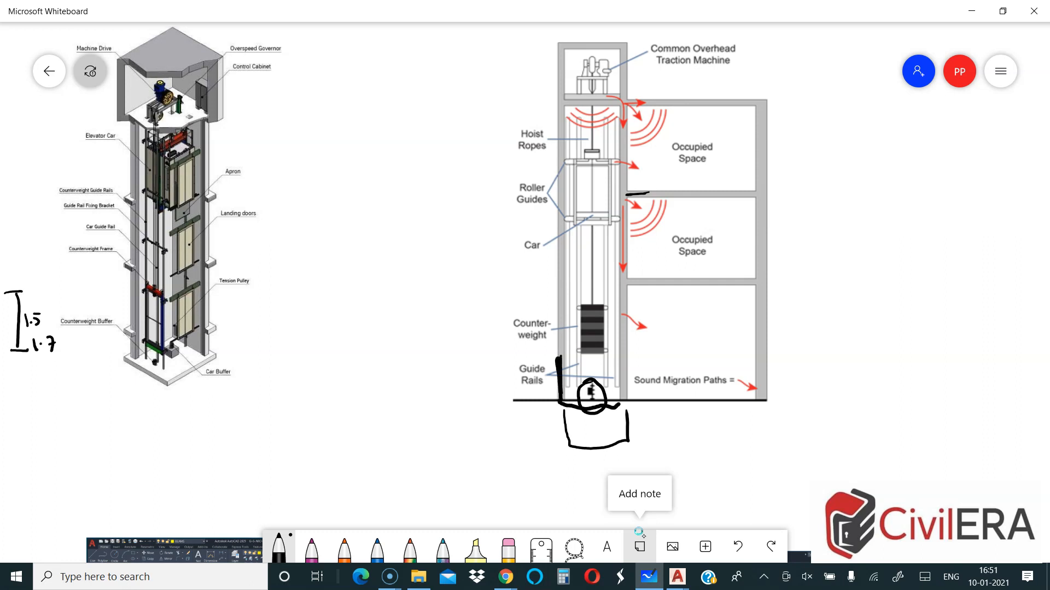
{"action": "left_click_drag", "start_coordinate": [627, 404], "coordinate": [700, 353]}
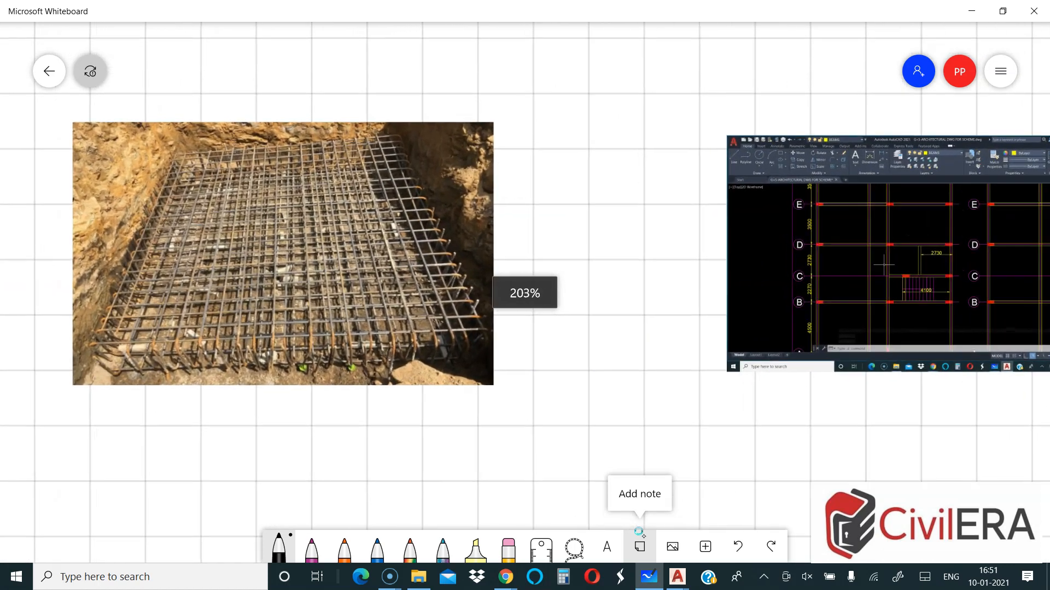
Scroll to bring the rebar photo and AutoCAD grid-plan screenshot into view.
{"action": "scroll", "scroll_direction": "down", "scroll_amount": 3}
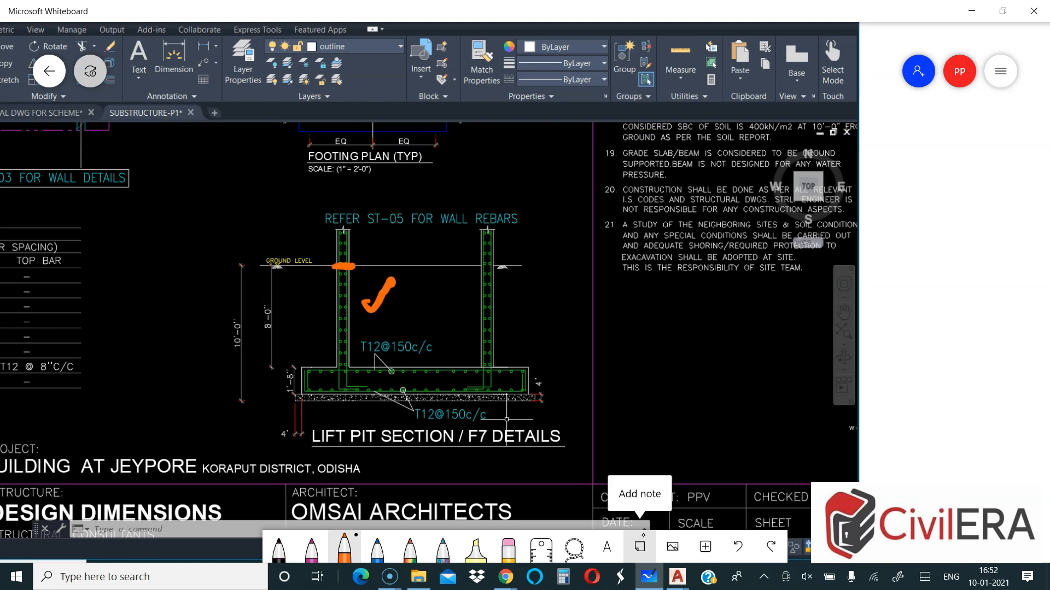
Trace the left and right pit walls of the Lift Pit Section in orange.
{"action": "left_click_drag", "start_coordinate": [341, 268], "coordinate": [345, 365]}
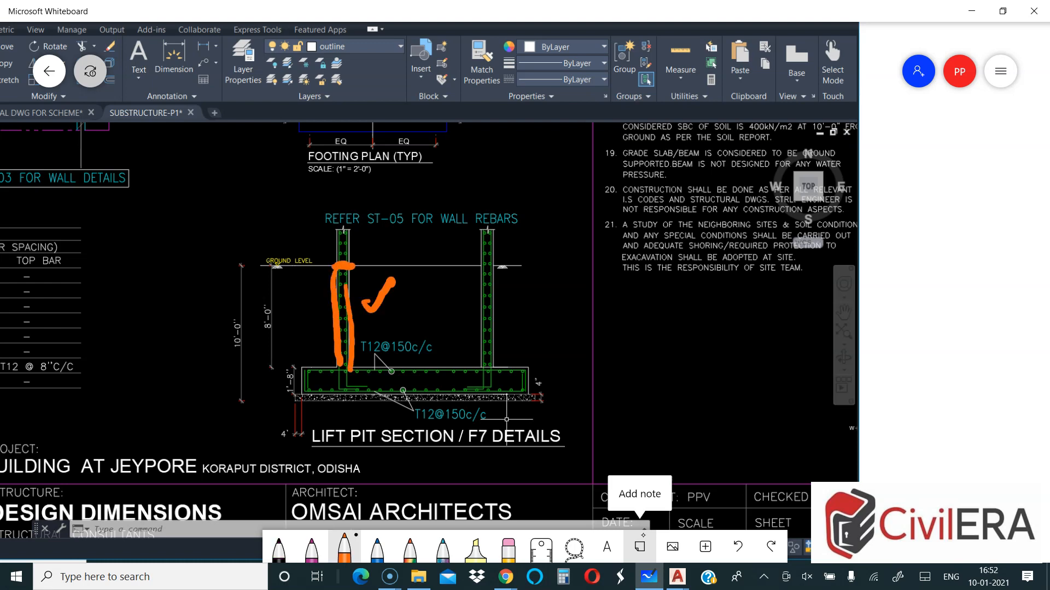
{"action": "left_click_drag", "start_coordinate": [483, 271], "coordinate": [485, 354]}
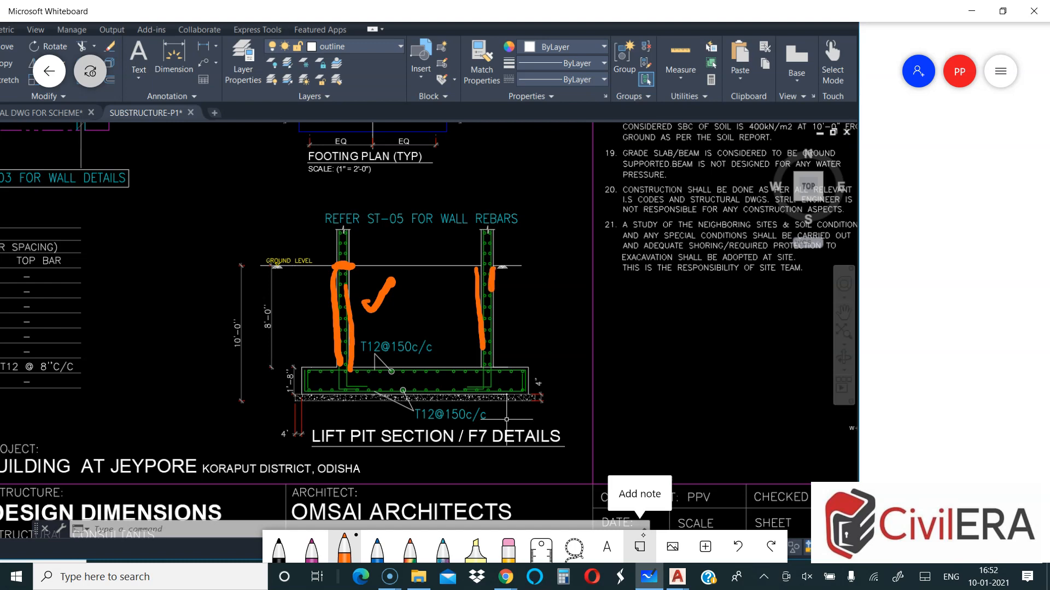
{"action": "left_click_drag", "start_coordinate": [488, 268], "coordinate": [489, 362]}
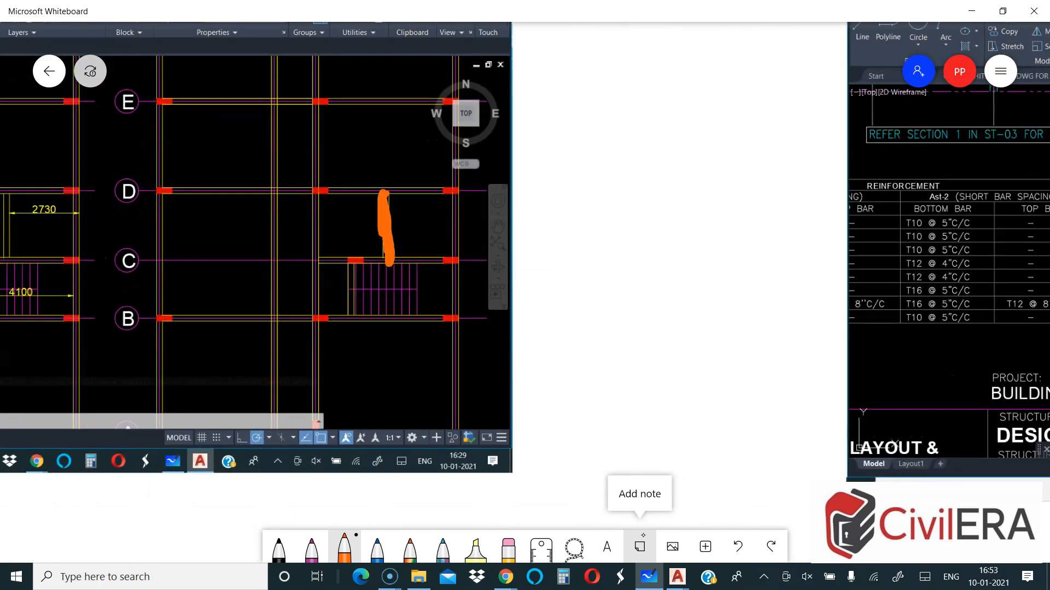
Box the pit and column D in orange on the grid plan, erase them, then re-box the pit location.
{"action": "left_click_drag", "start_coordinate": [382, 195], "coordinate": [462, 261]}
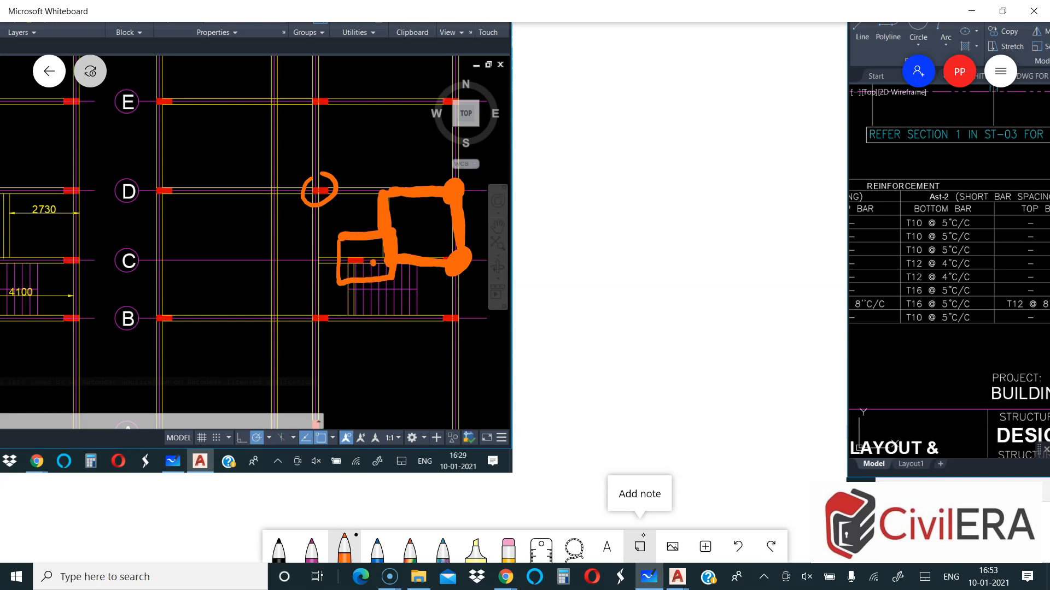
{"action": "left_click_drag", "start_coordinate": [284, 164], "coordinate": [285, 198]}
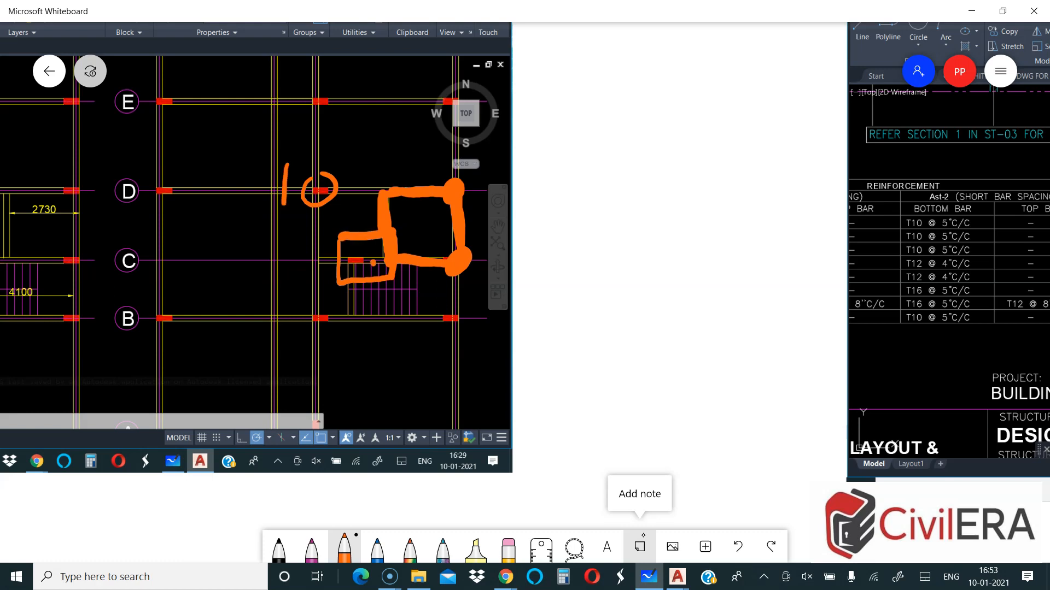
{"action": "left_click_drag", "start_coordinate": [305, 154], "coordinate": [375, 234]}
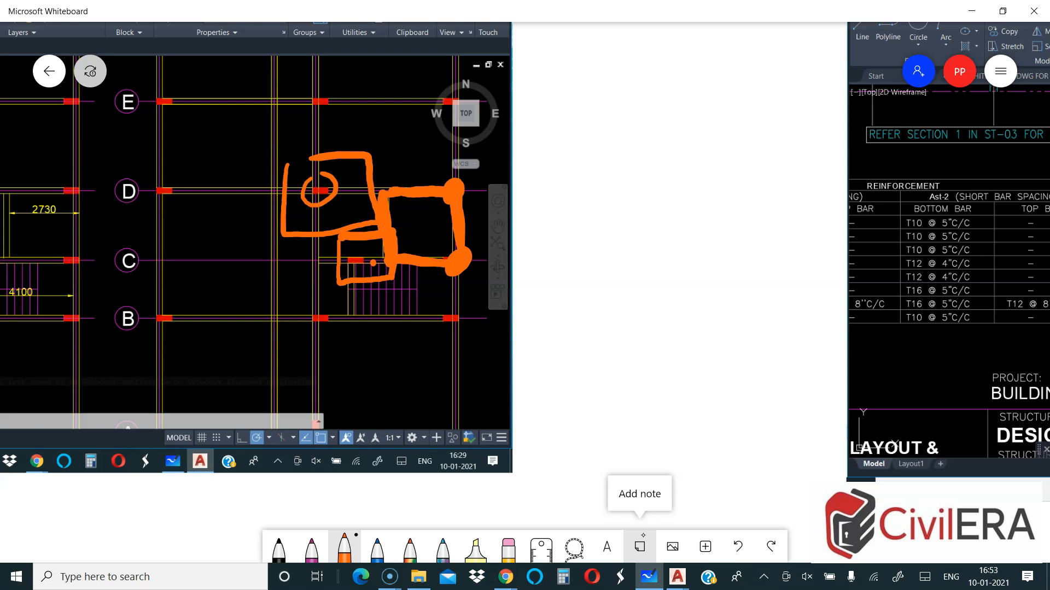
{"action": "left_click", "coordinate": [736, 547]}
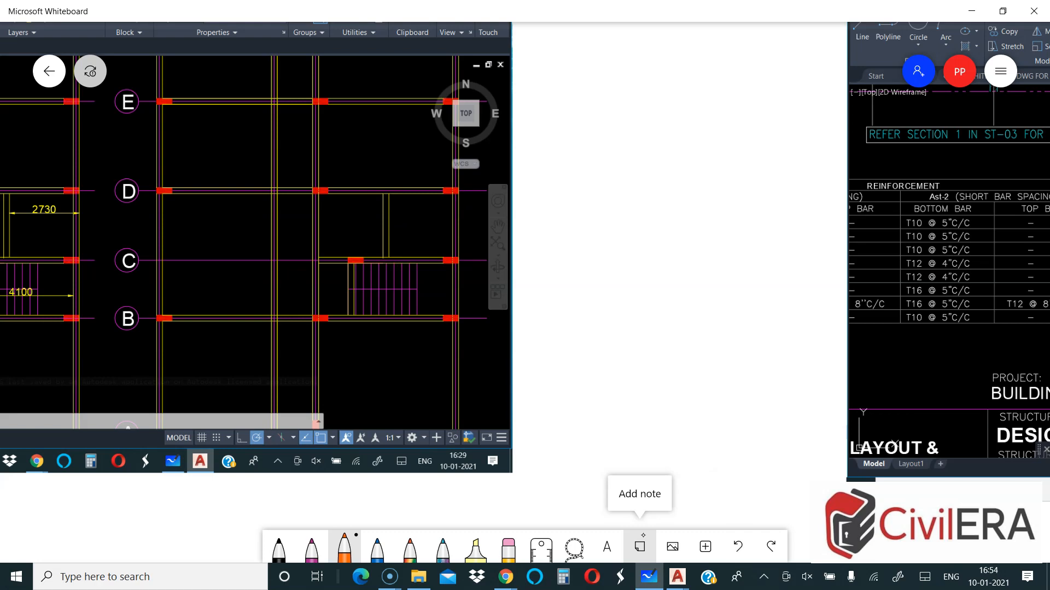
{"action": "left_click_drag", "start_coordinate": [659, 177], "coordinate": [658, 253]}
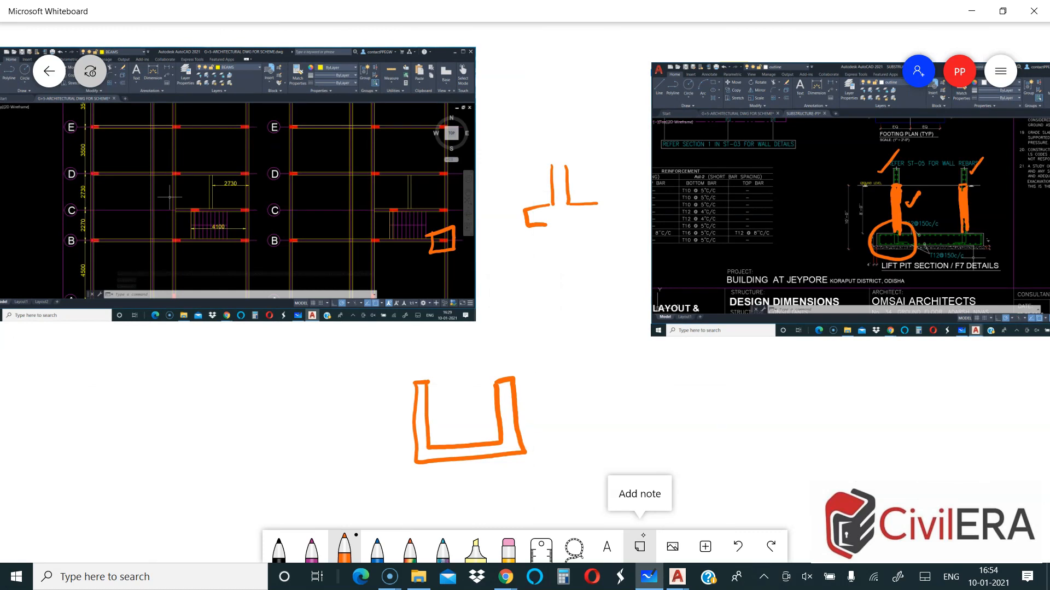
Draw an L-shaped wall with ground line and an arrow linking it to the U pit outline.
{"action": "left_click_drag", "start_coordinate": [559, 387], "coordinate": [630, 408]}
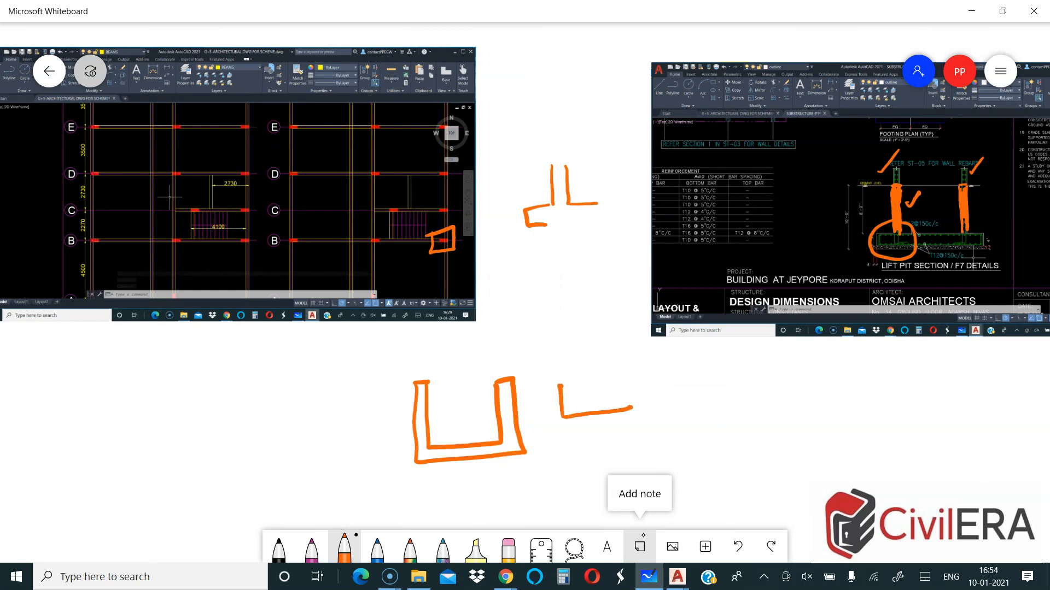
{"action": "left_click_drag", "start_coordinate": [606, 338], "coordinate": [606, 398]}
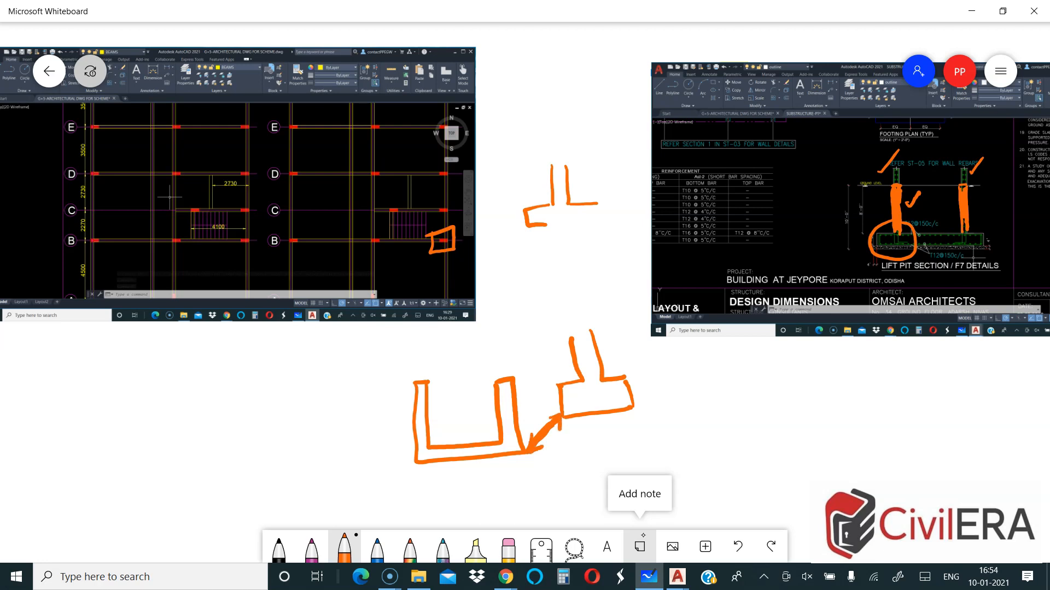
{"action": "left_click_drag", "start_coordinate": [388, 470], "coordinate": [674, 434]}
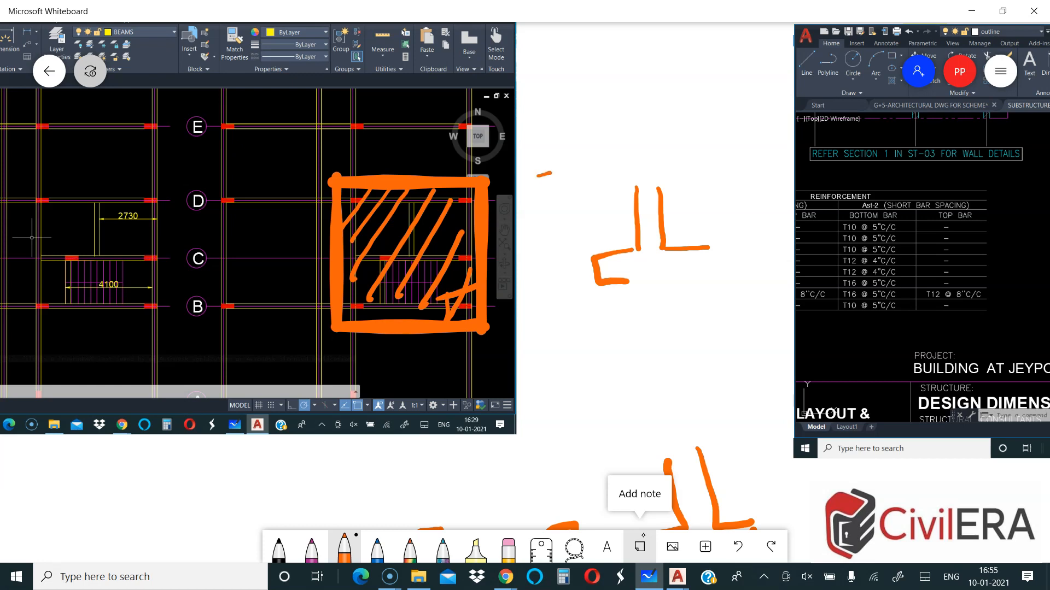
Box and hatch the lift pit area in orange on the CAD grid plan.
{"action": "left_click_drag", "start_coordinate": [539, 174], "coordinate": [561, 169]}
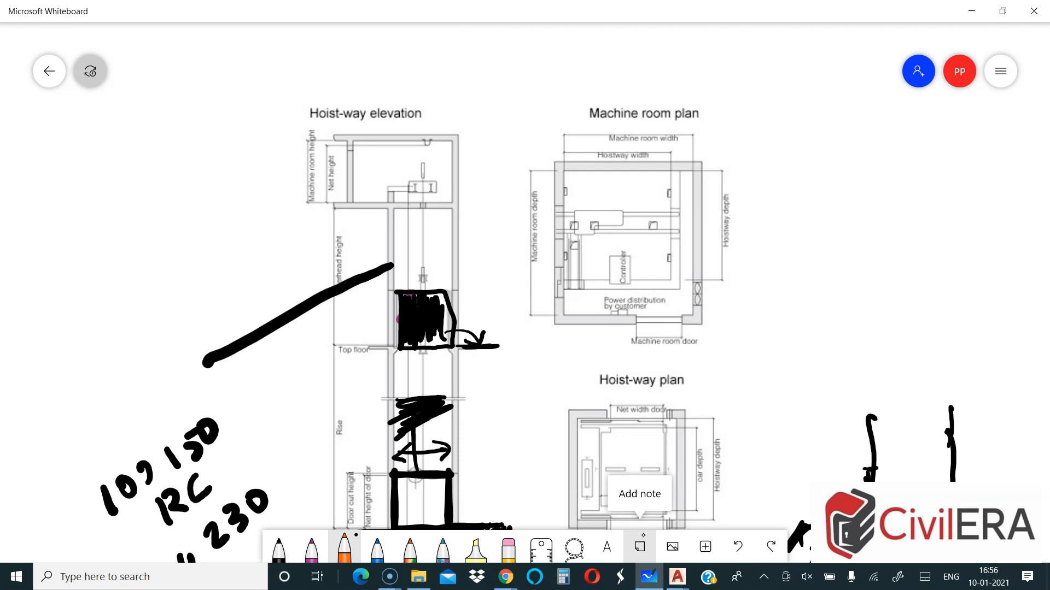
Pan back to the hoist-way elevation and machine room plan.
{"action": "left_click_drag", "start_coordinate": [416, 151], "coordinate": [429, 130]}
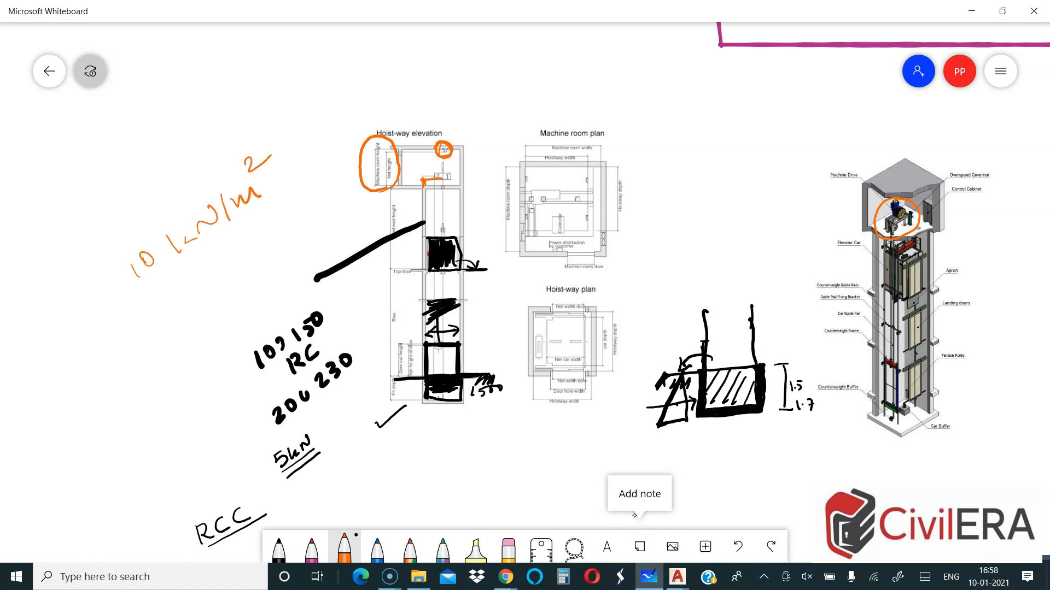
Underline the handwritten '10 kN/m²' lift load note in orange.
{"action": "left_click_drag", "start_coordinate": [154, 295], "coordinate": [281, 201]}
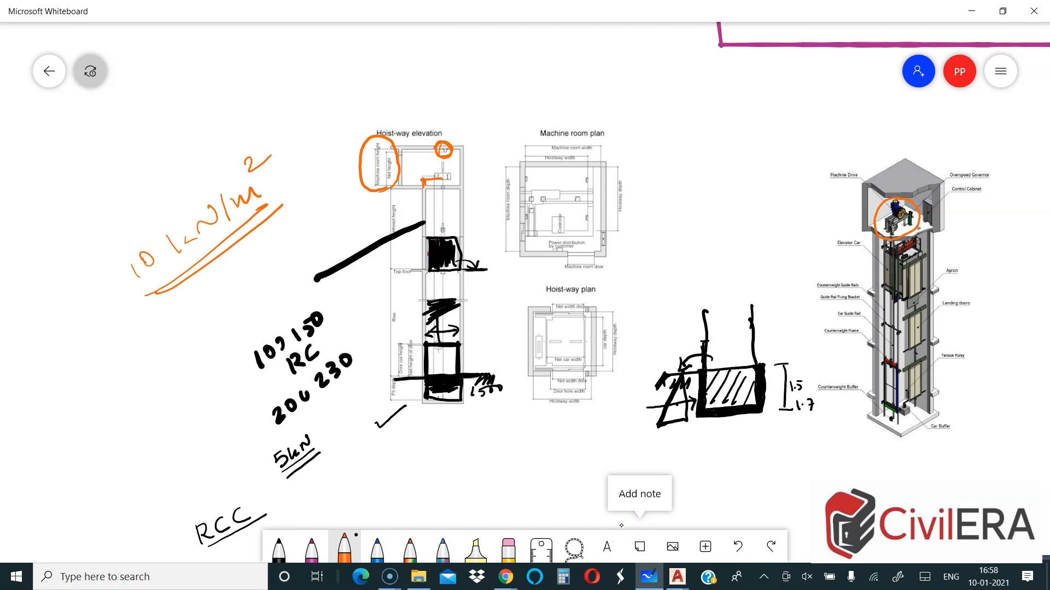